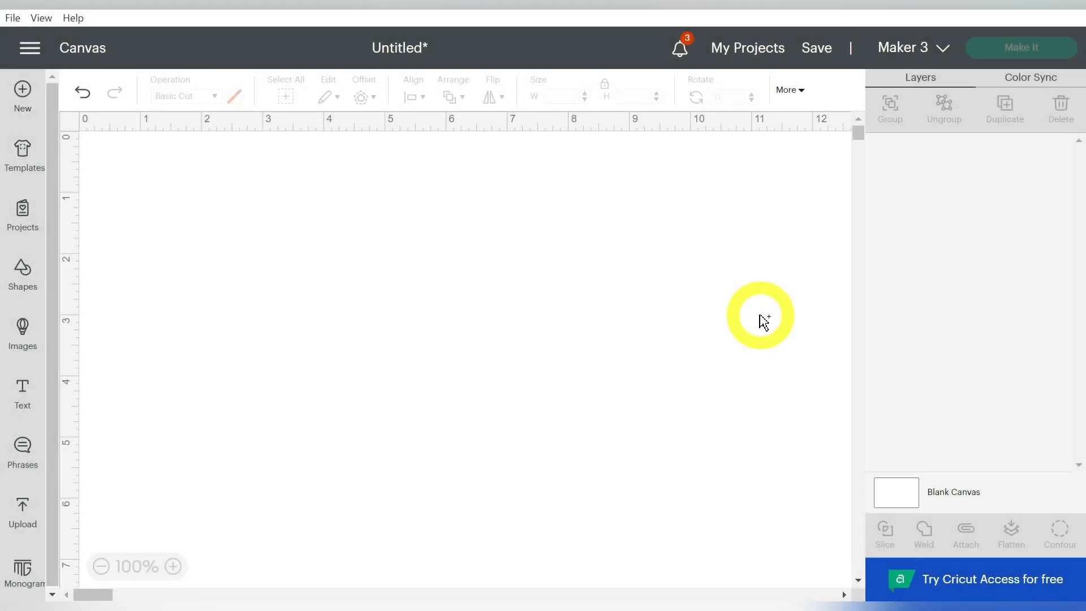
mouse_move(716, 377)
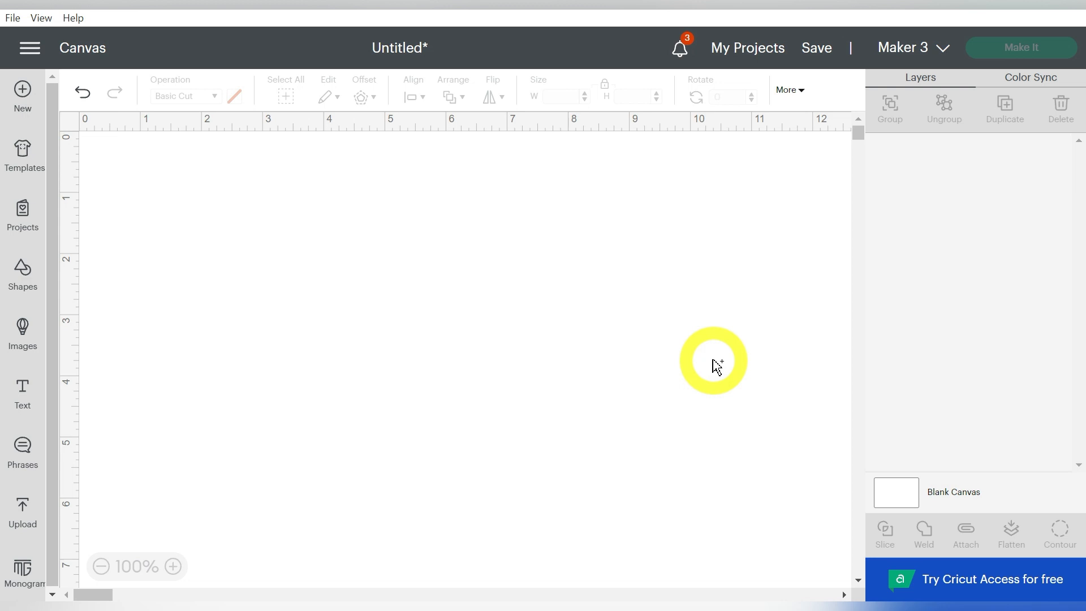
mouse_move(229, 462)
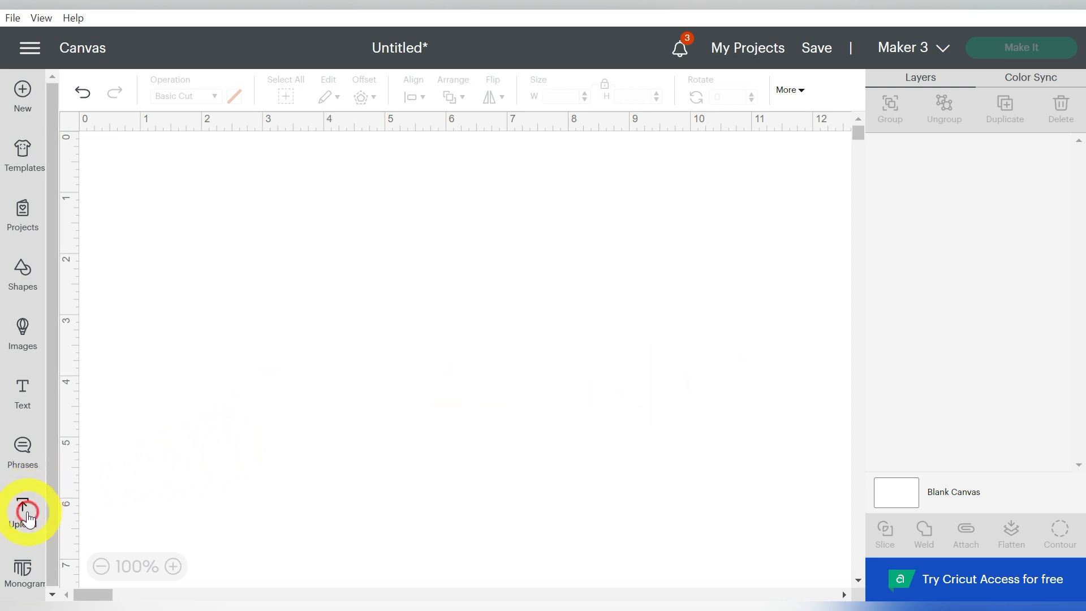
- Upload Grunge Frames.svg from the Downloads folder
click(22, 506)
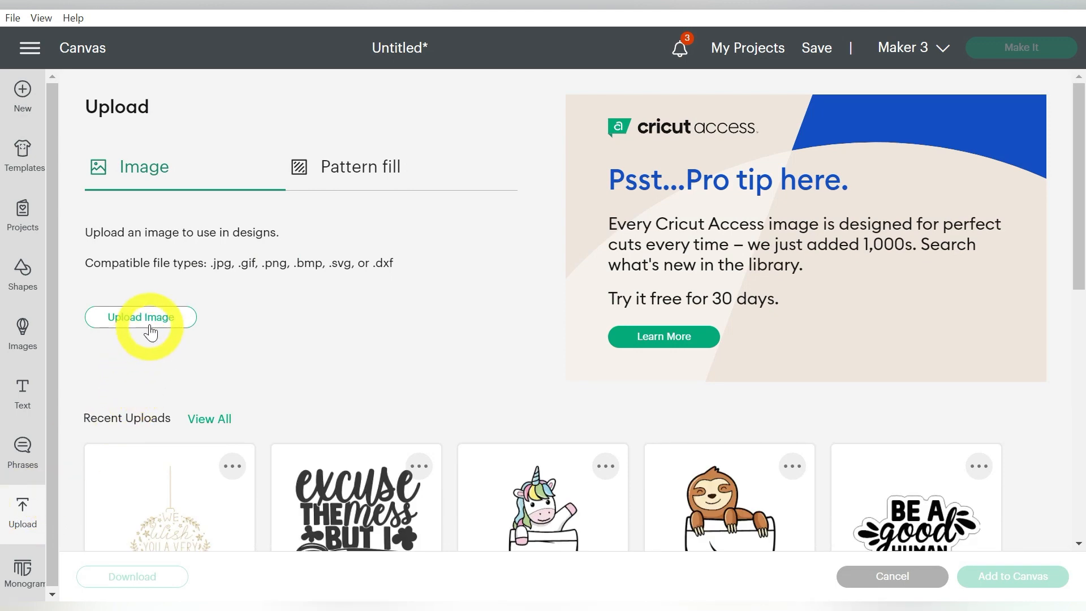
click(139, 317)
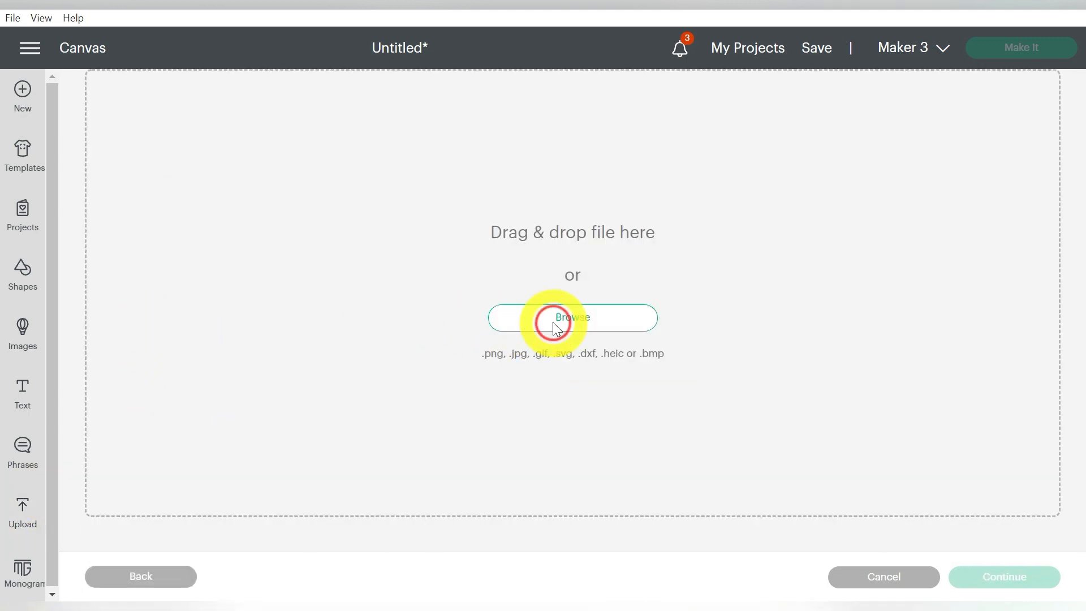
click(572, 318)
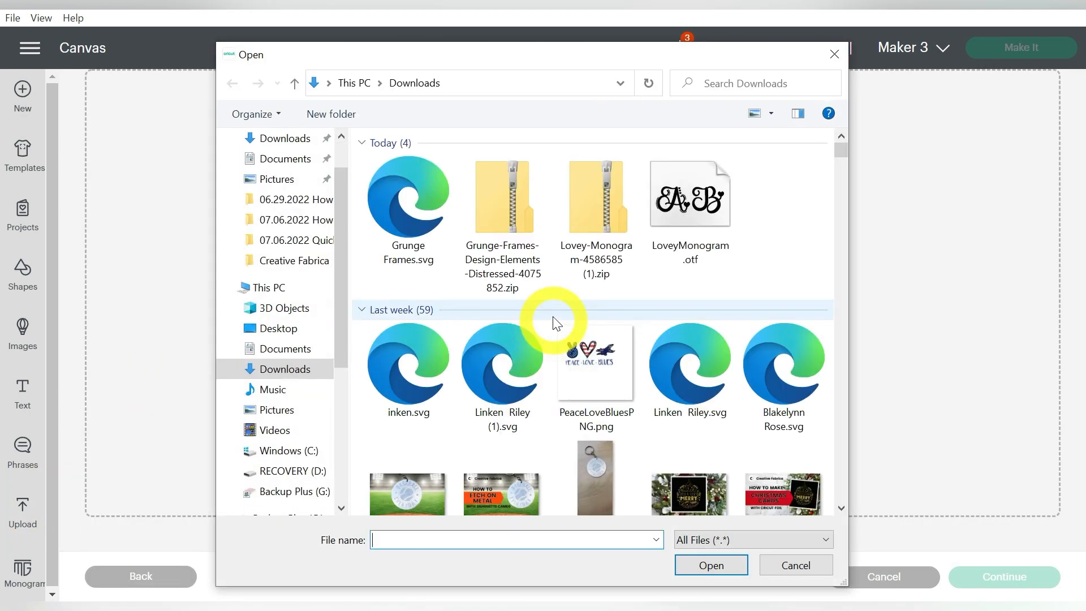
click(407, 201)
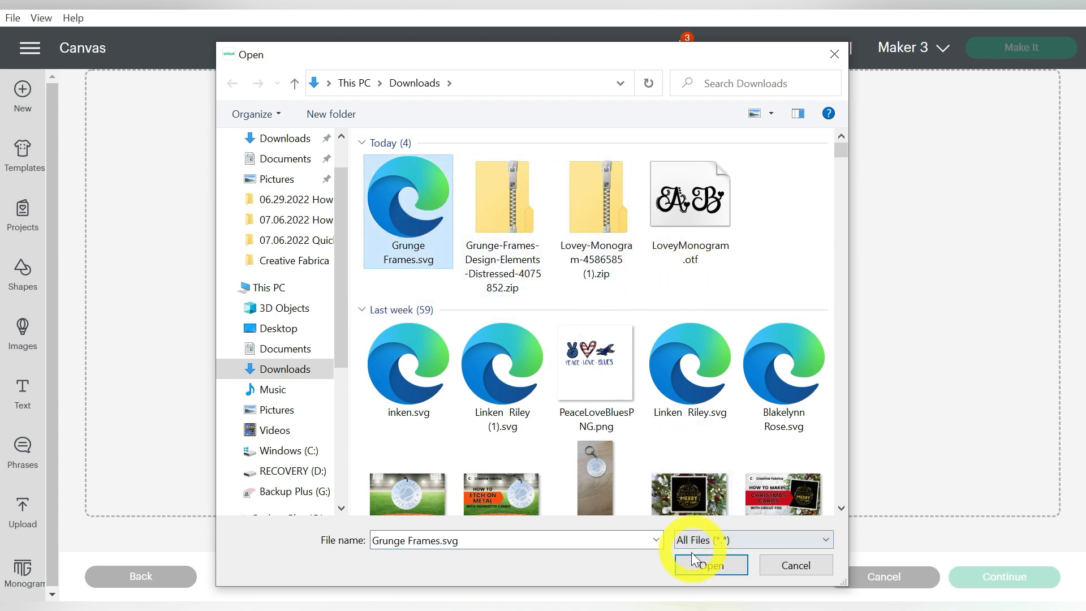
click(710, 566)
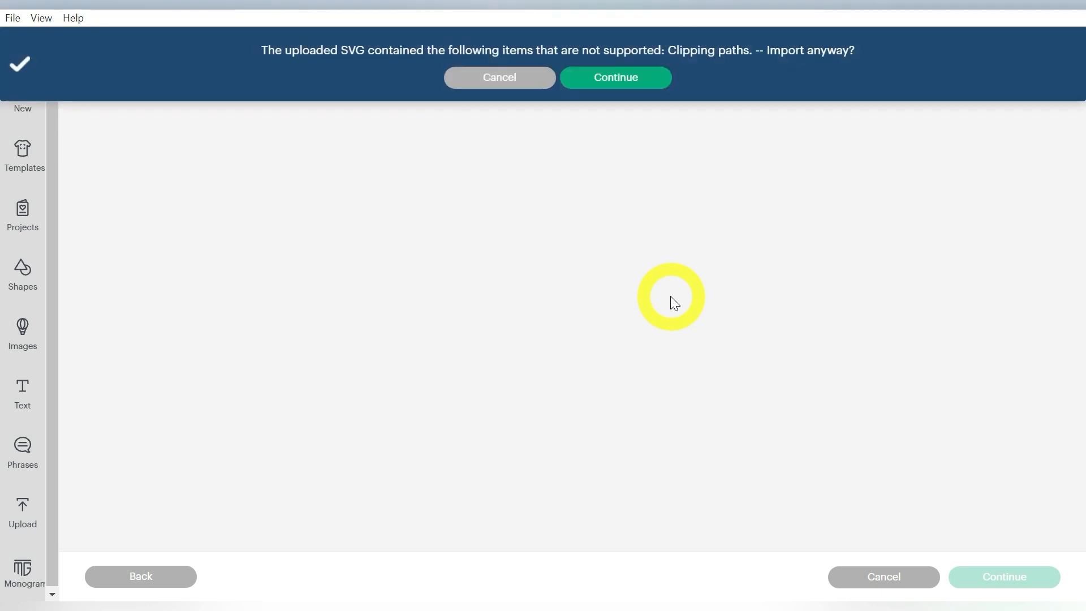
- Import the SVG despite the clipping-path warning and select the Grunge Frames thumbnail
click(615, 77)
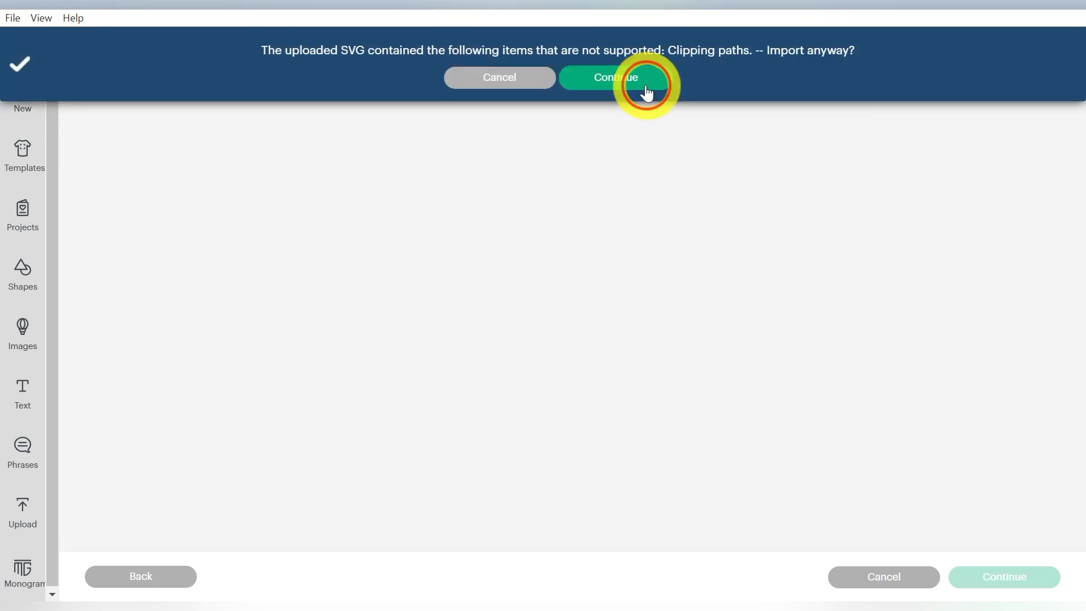
click(614, 76)
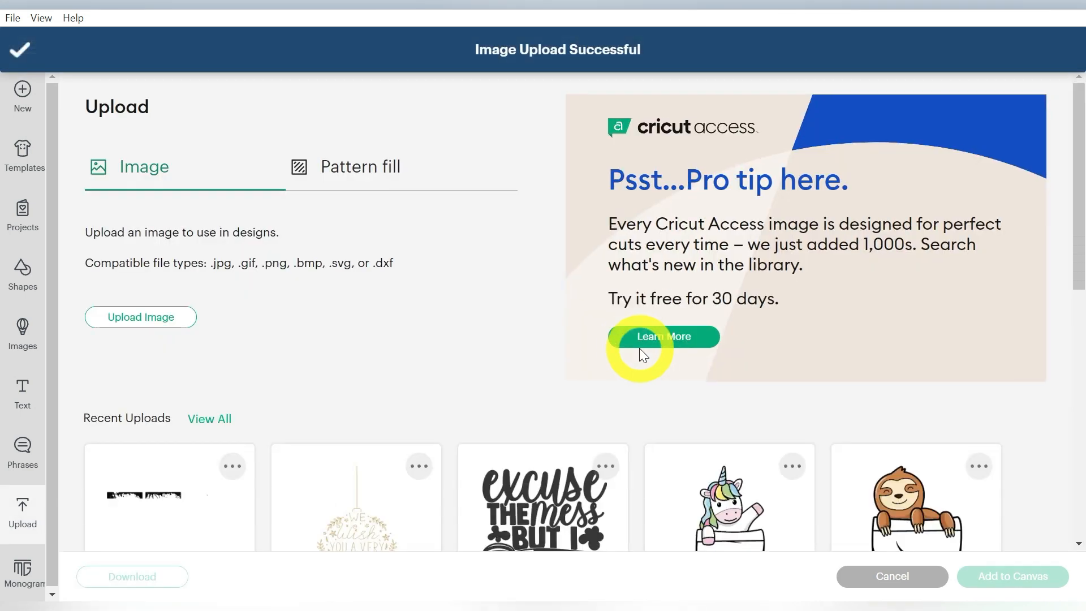
click(168, 499)
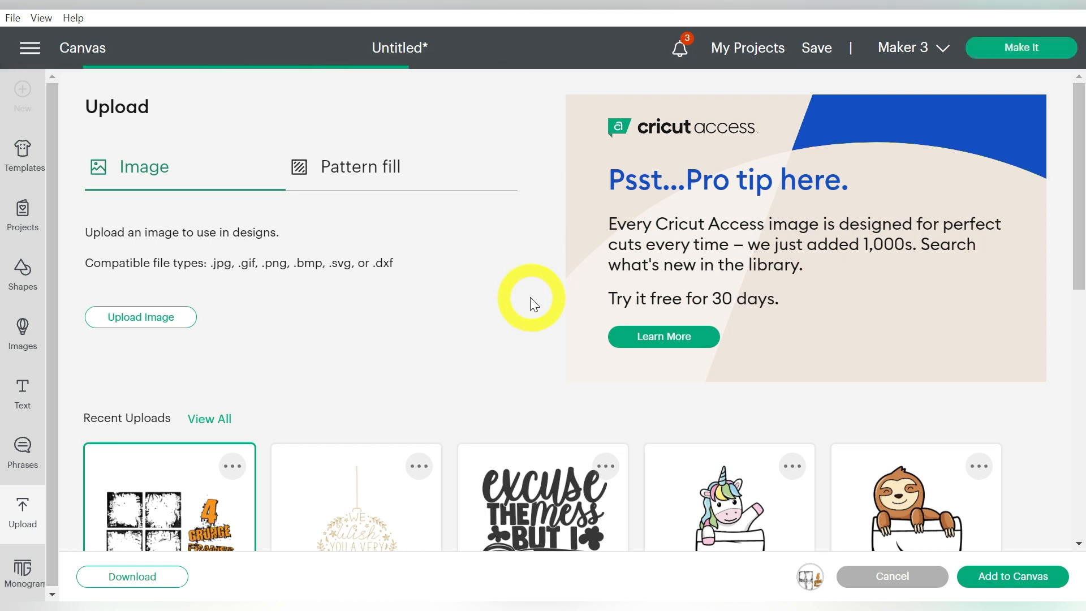
- Add the four grunge frames to the canvas and select the top-right frame
click(1012, 576)
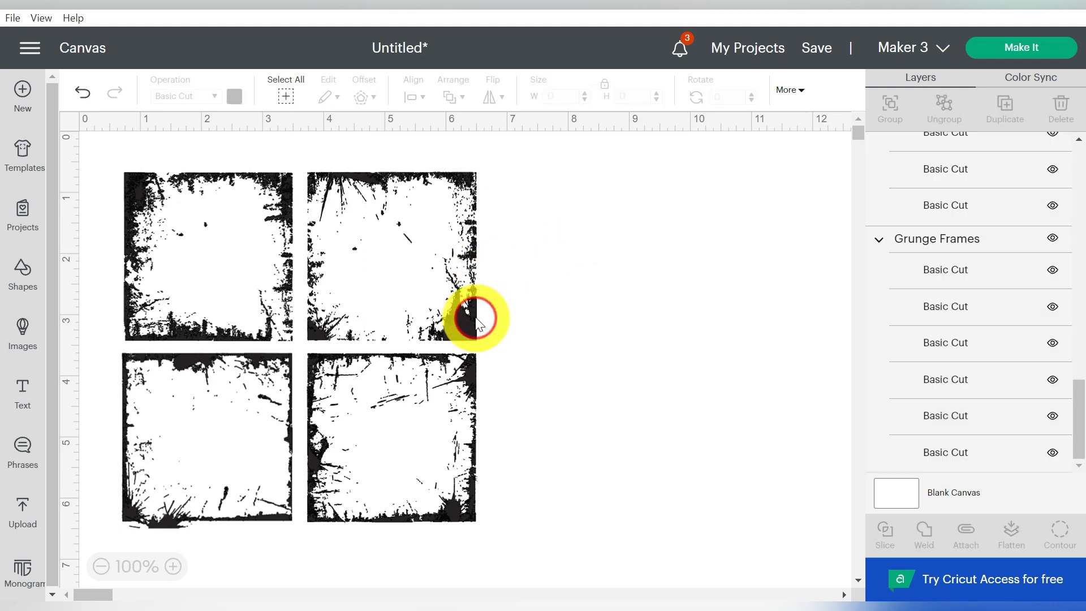
click(476, 320)
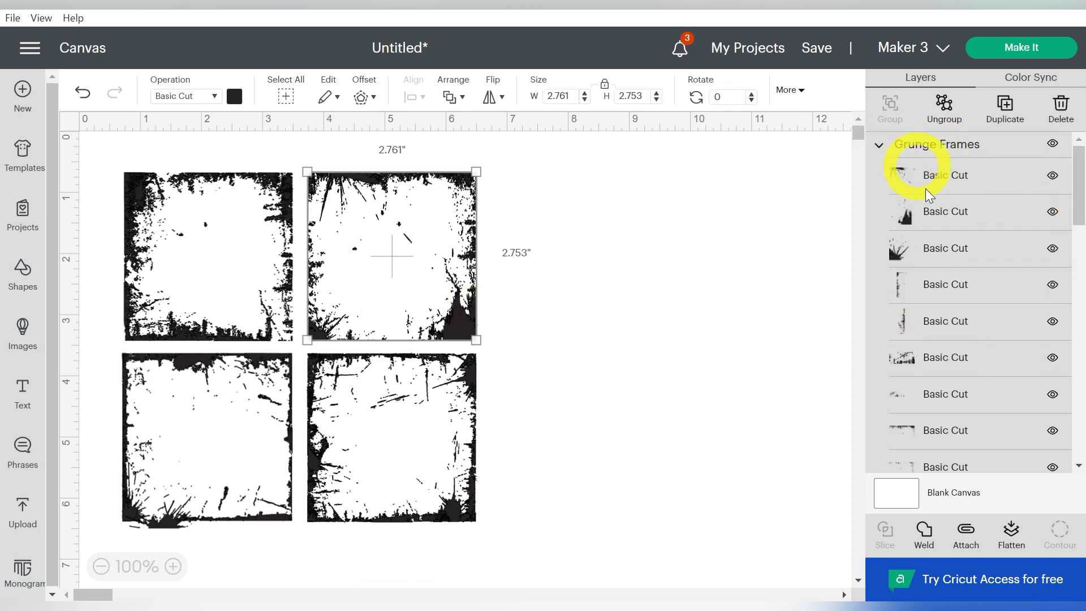
- Scroll the Layers panel to reach the grunge frame layers
scroll(down, 3)
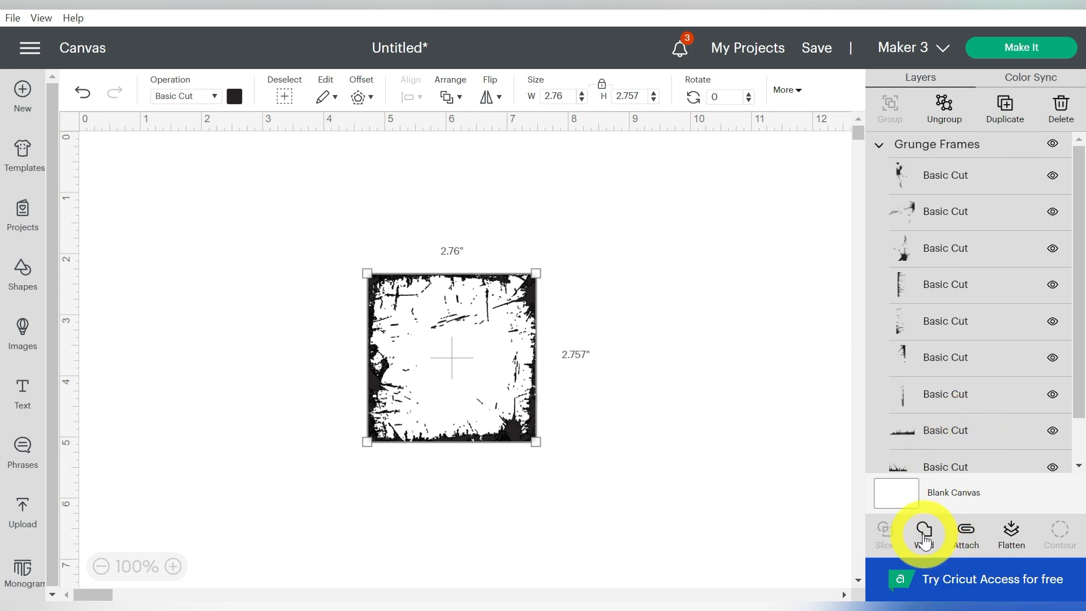
- Weld the lone frame into one shape, move it up-left, and add a Heart shape
click(922, 533)
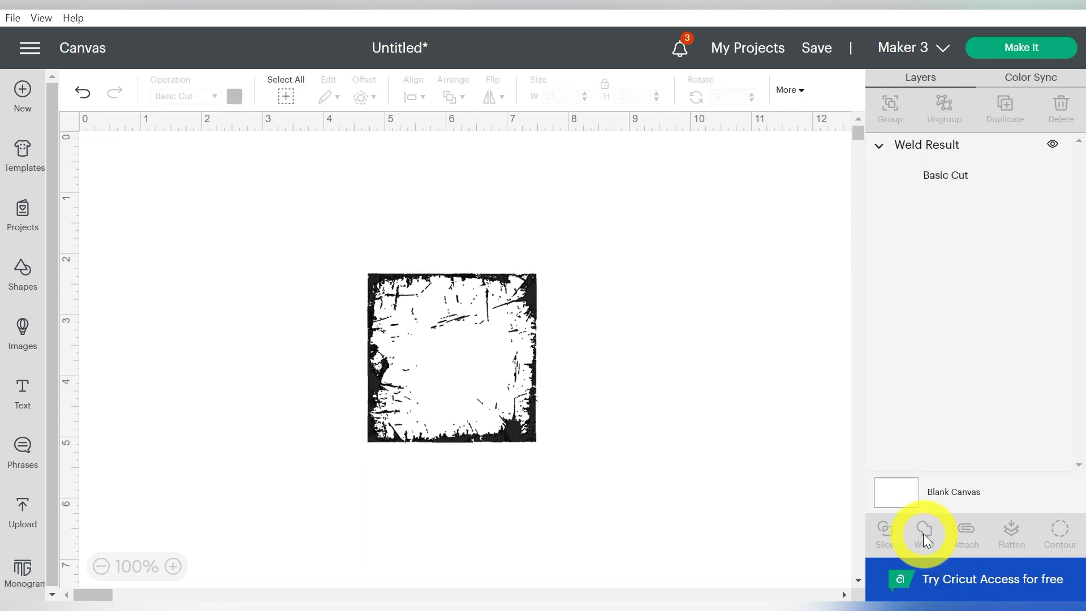
click(923, 534)
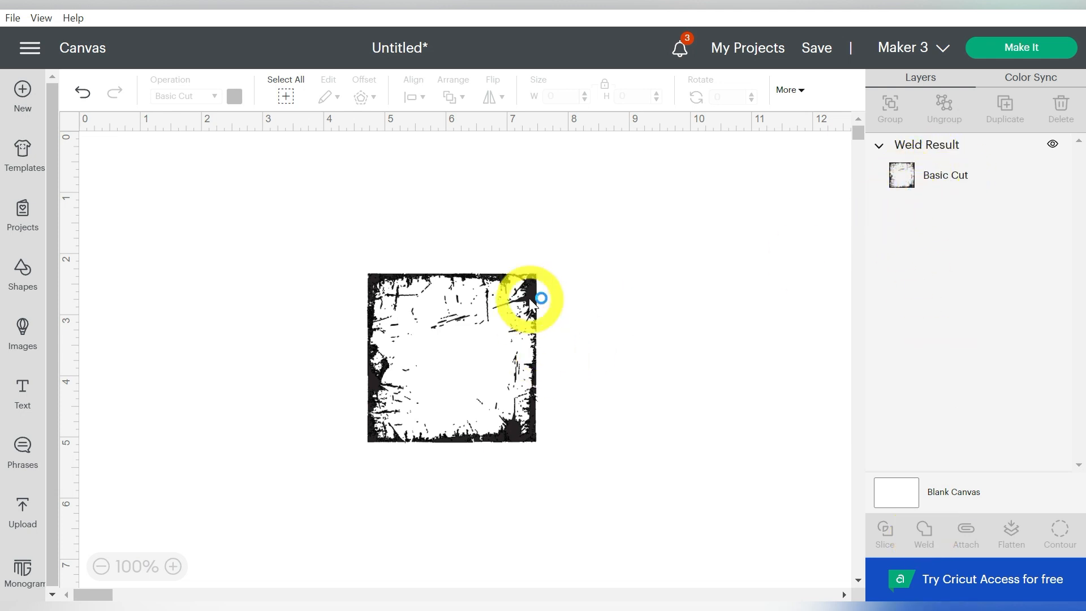
drag(534, 298, 450, 388)
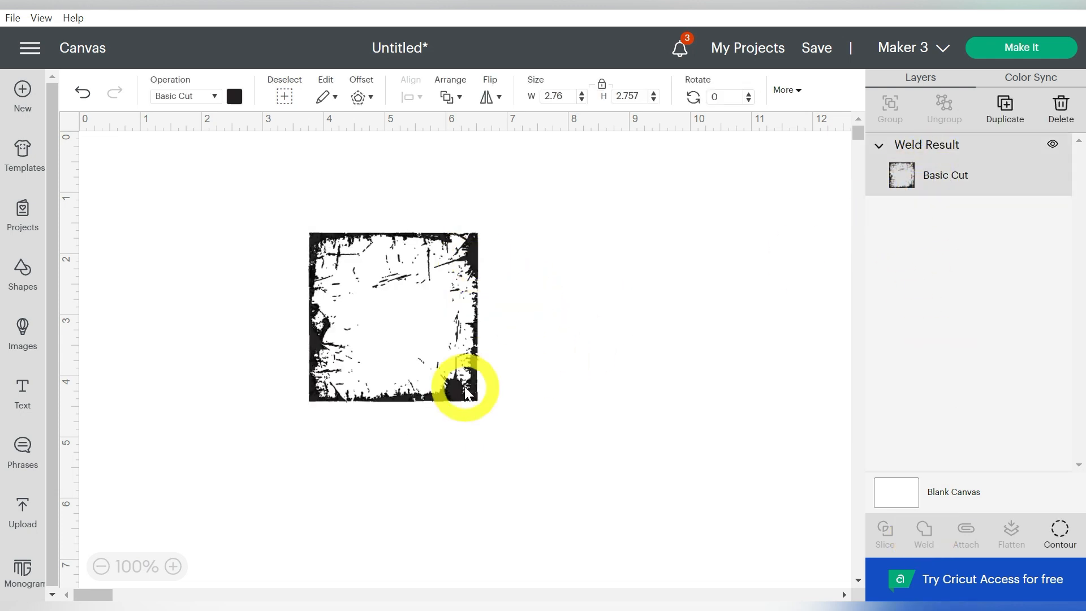
click(22, 274)
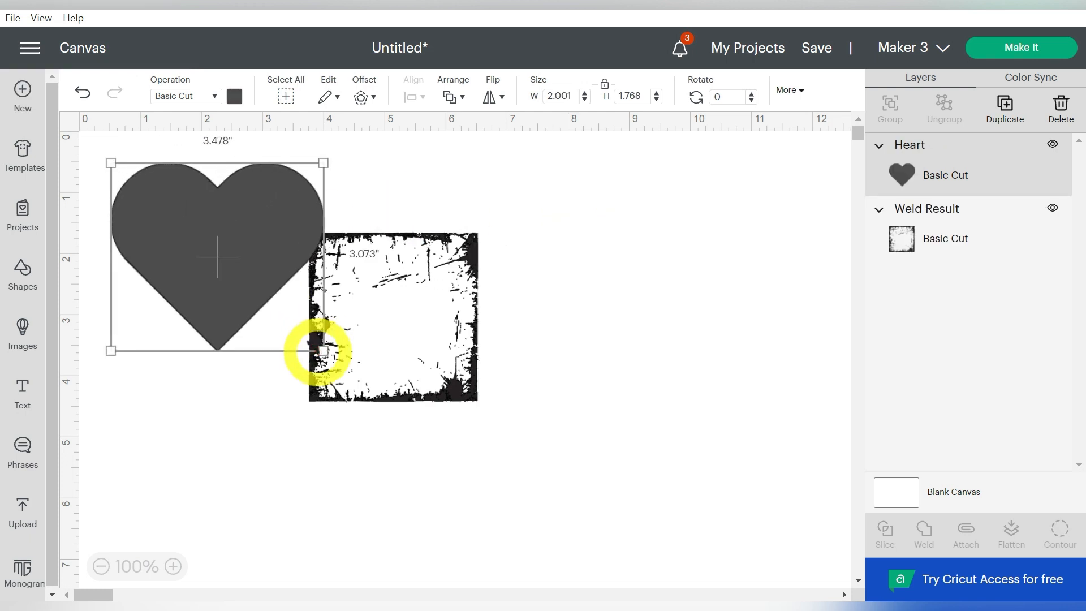
- Open the heart's colour swatch to make it red
click(235, 96)
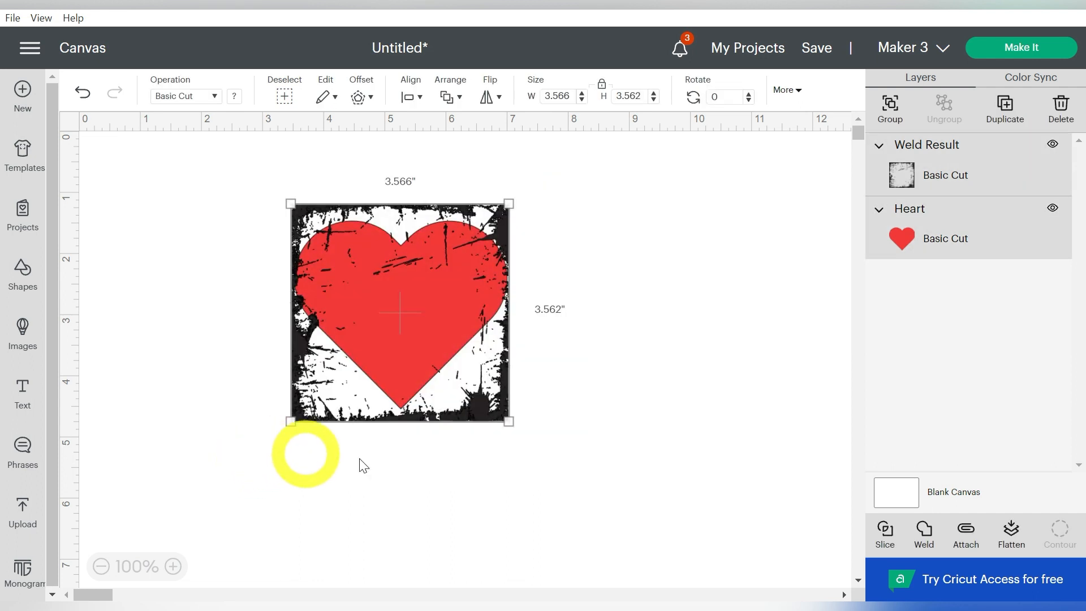
mouse_move(728, 298)
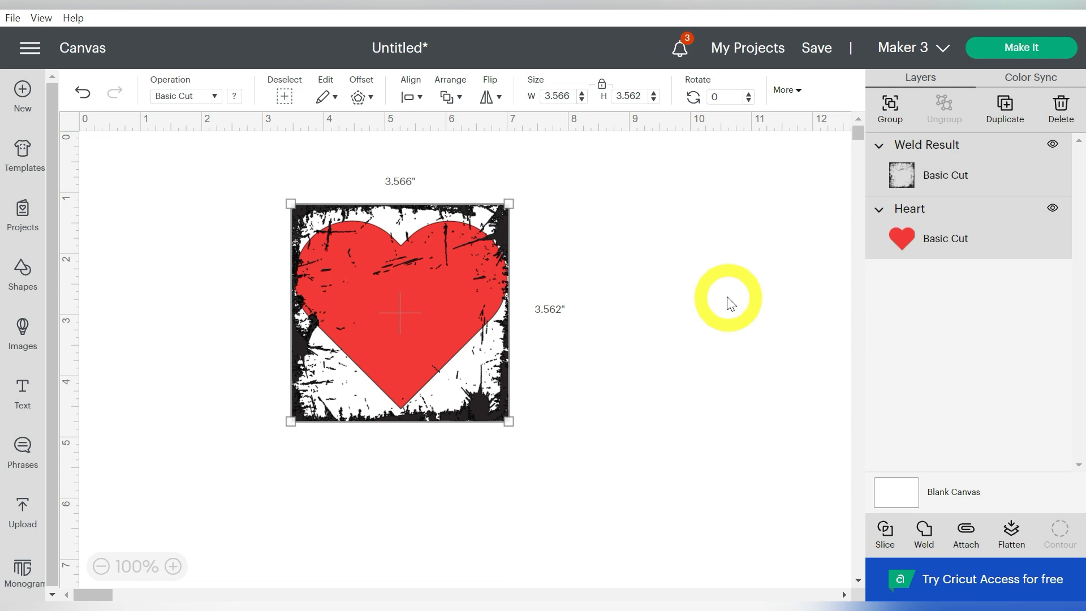
- Slice the frame from the heart, move the distressed heart aside, and select leftover scraps
click(885, 534)
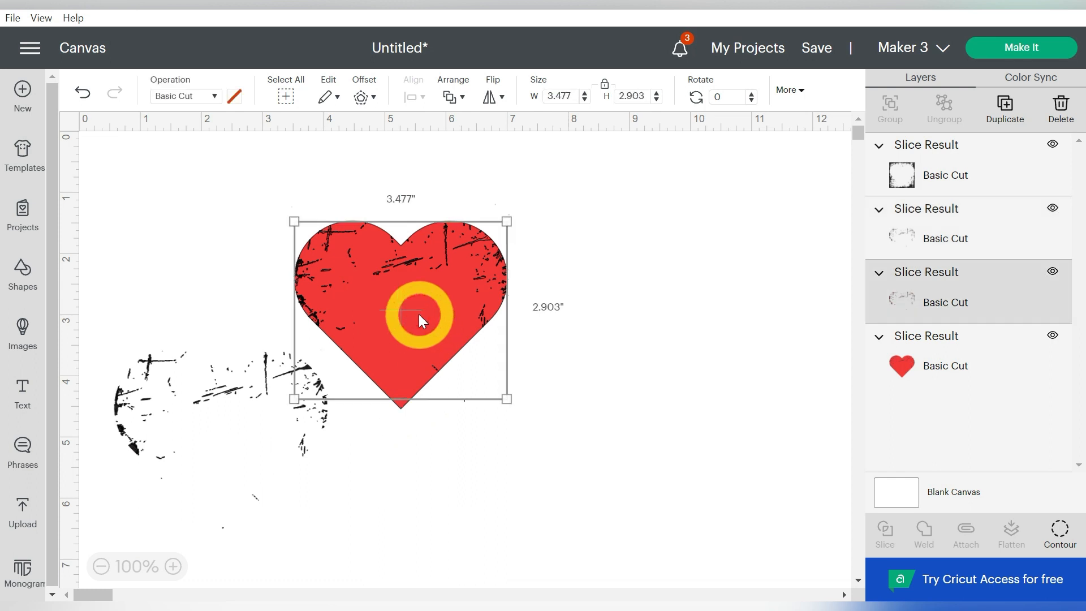
drag(423, 318, 447, 270)
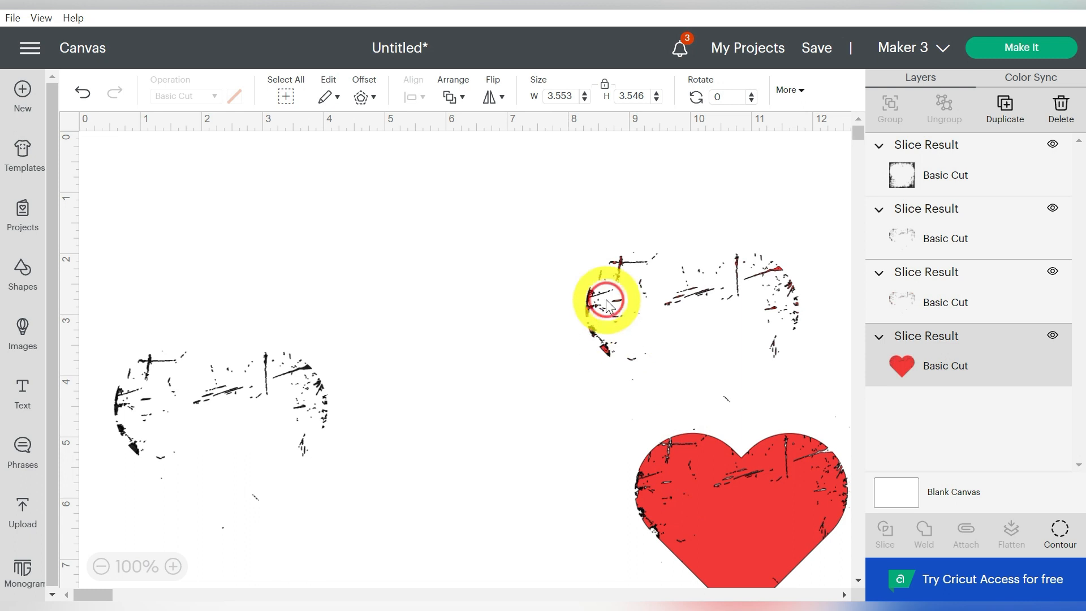
click(607, 300)
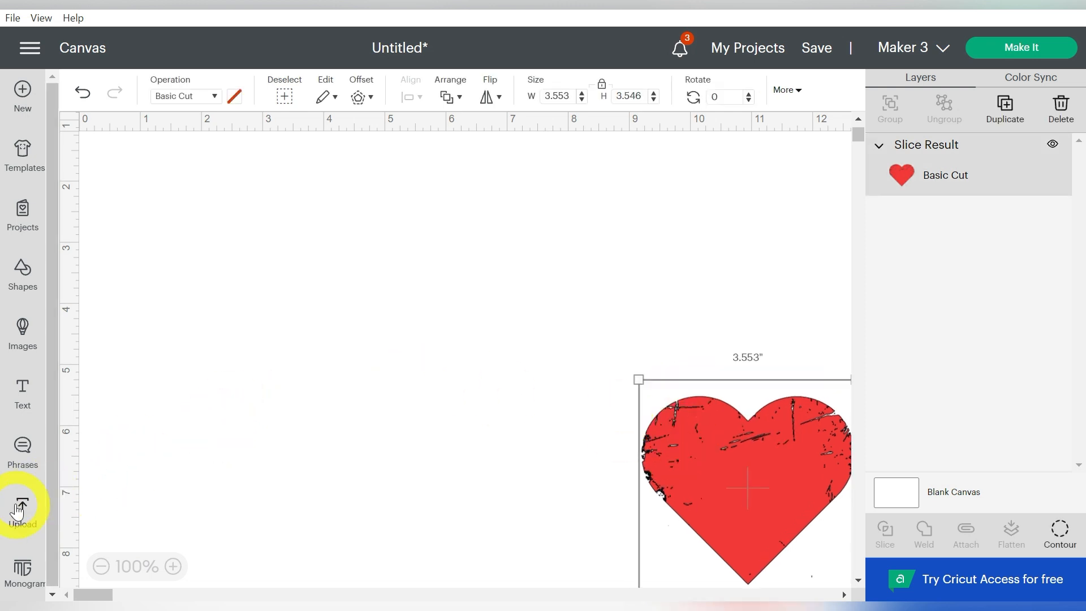
- Upload the American Flag image and drag the flag away from the grunge frames
click(22, 509)
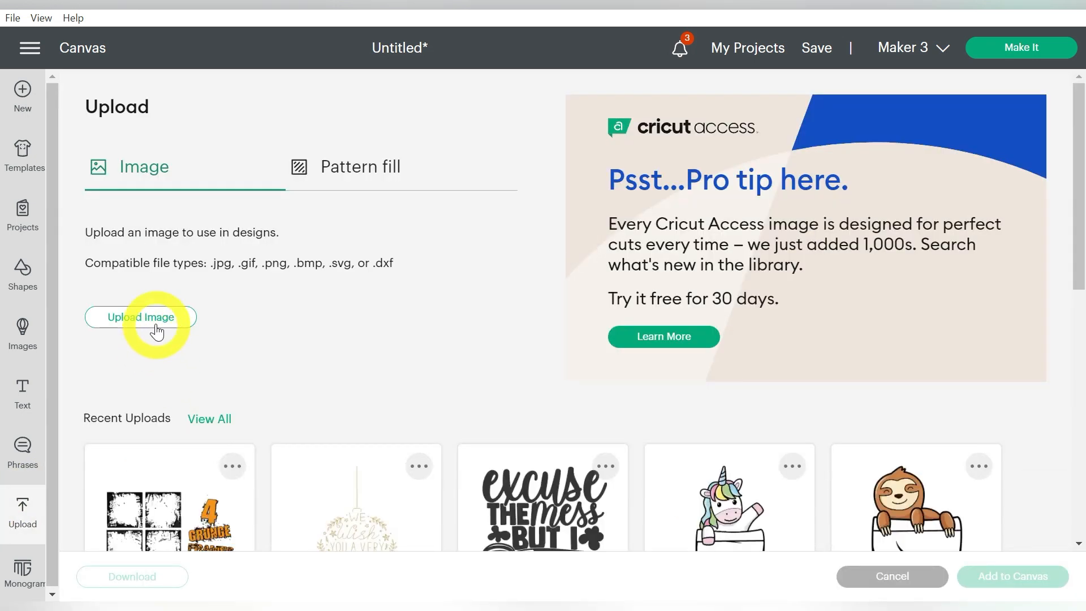
click(141, 318)
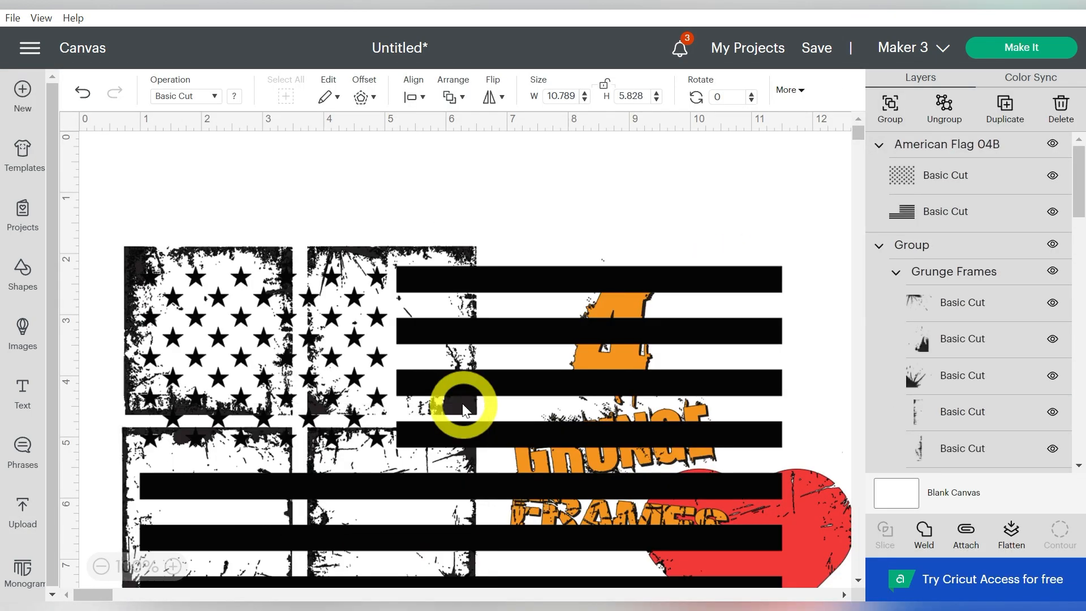
drag(464, 405, 516, 374)
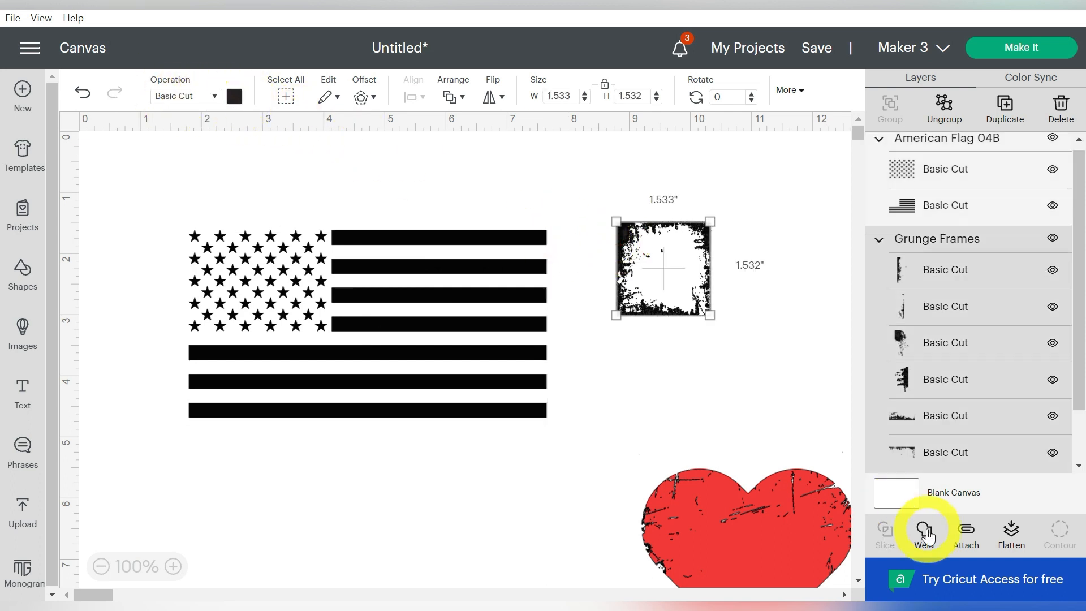
- Weld the square grunge frame, give it a light colour, and rotate it 180°
click(925, 533)
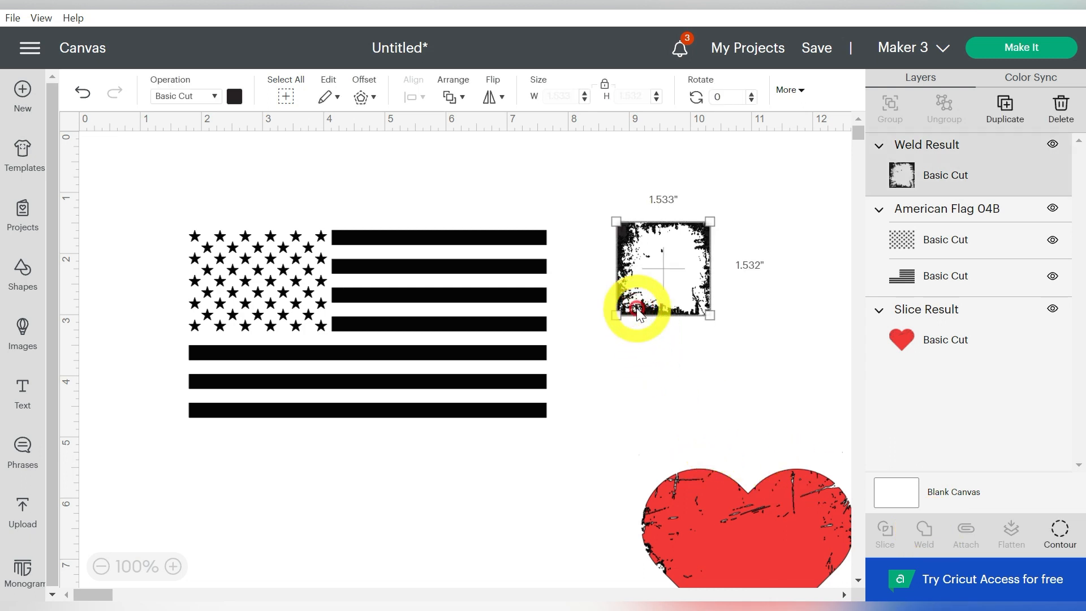
click(234, 96)
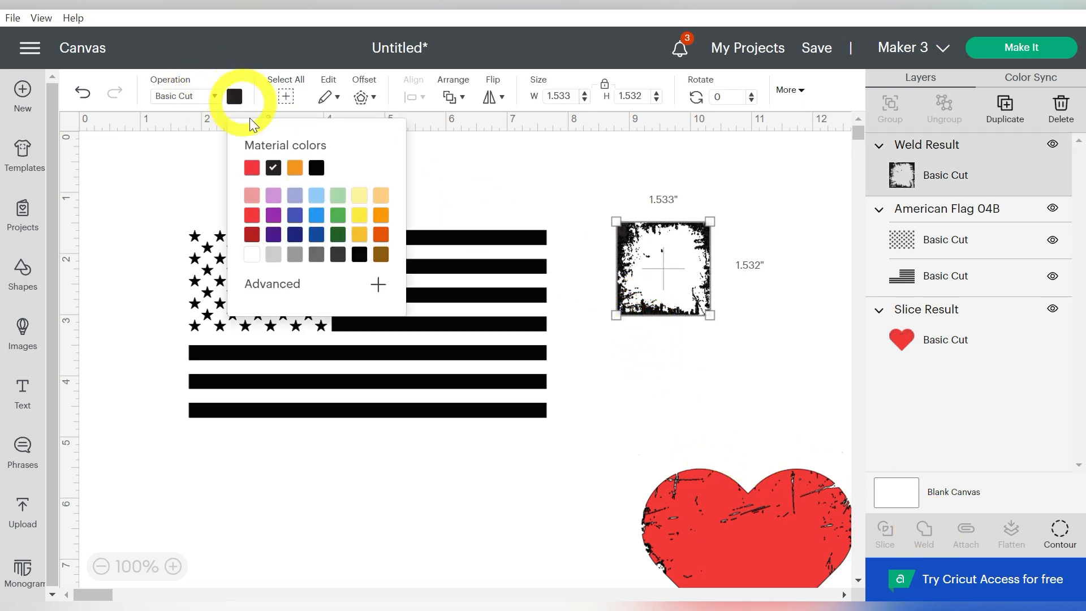
click(315, 167)
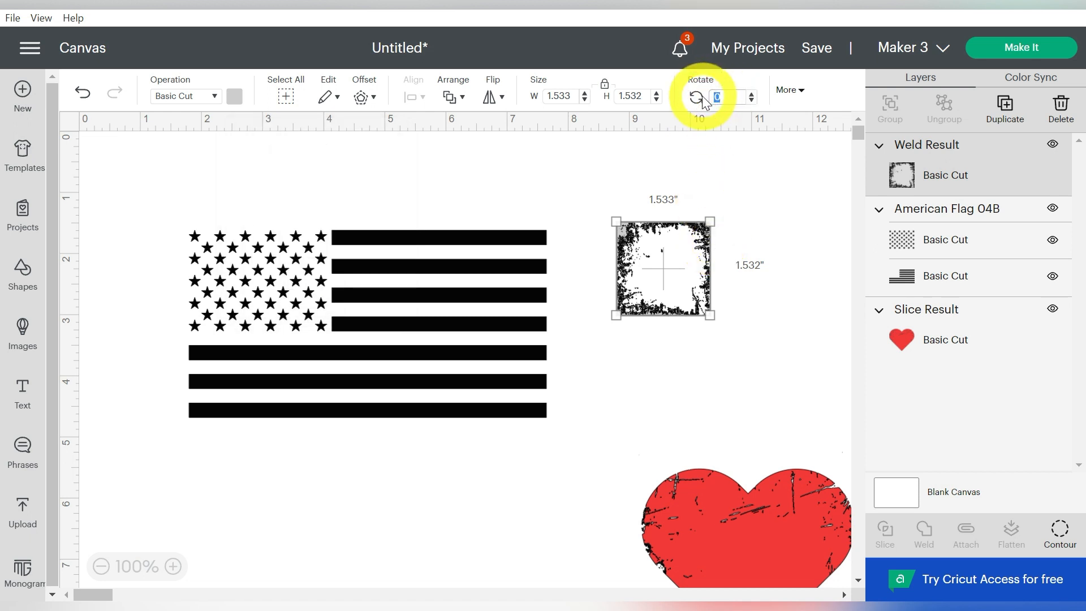
text(180)
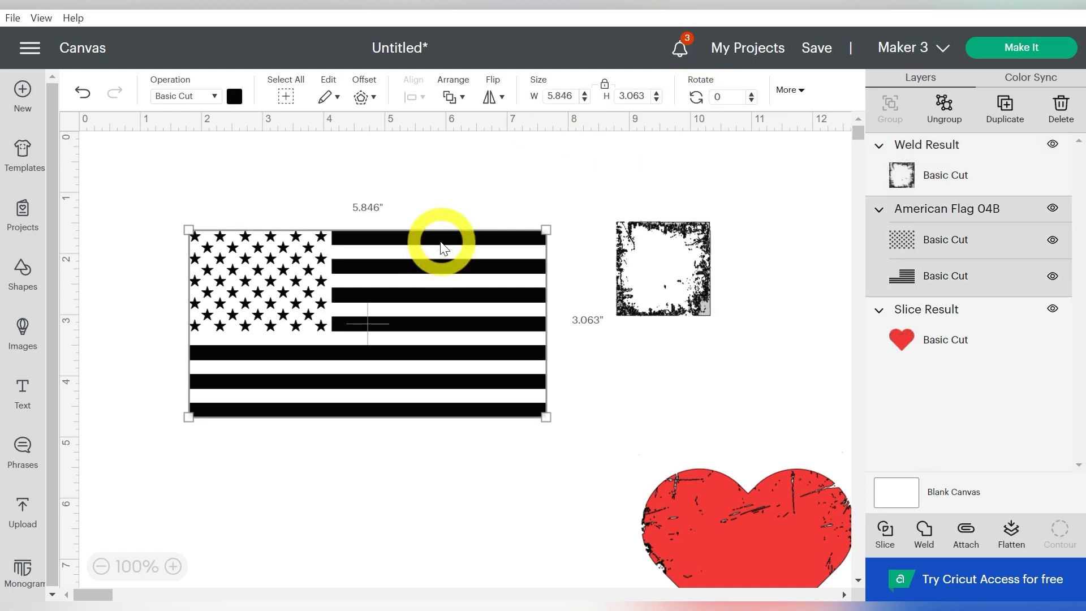
- Set the flag width to 6 inches and centre the grunge frame on it
click(561, 96)
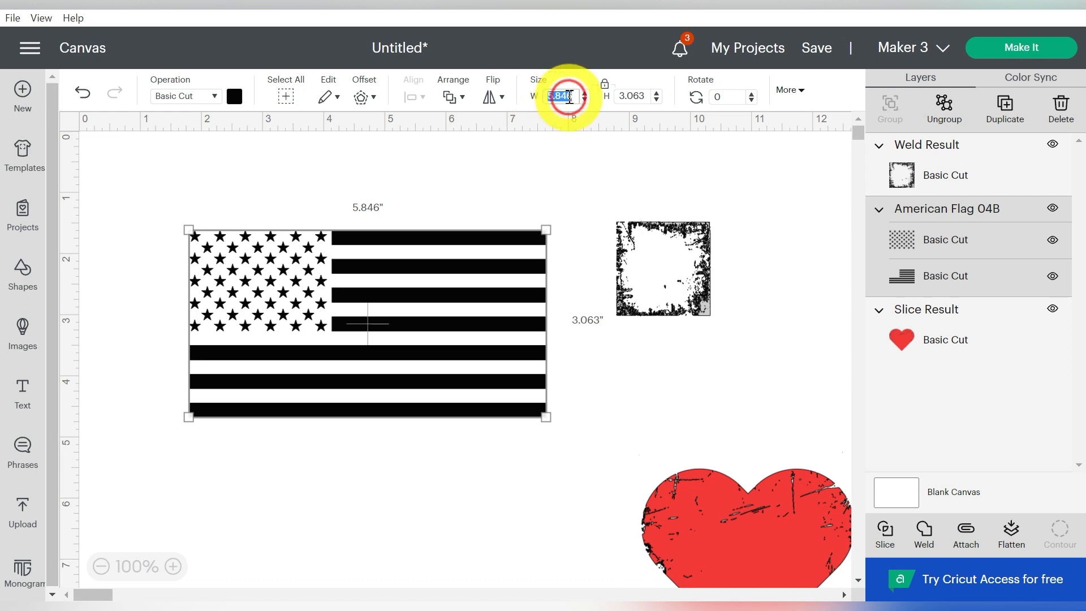
text(6)
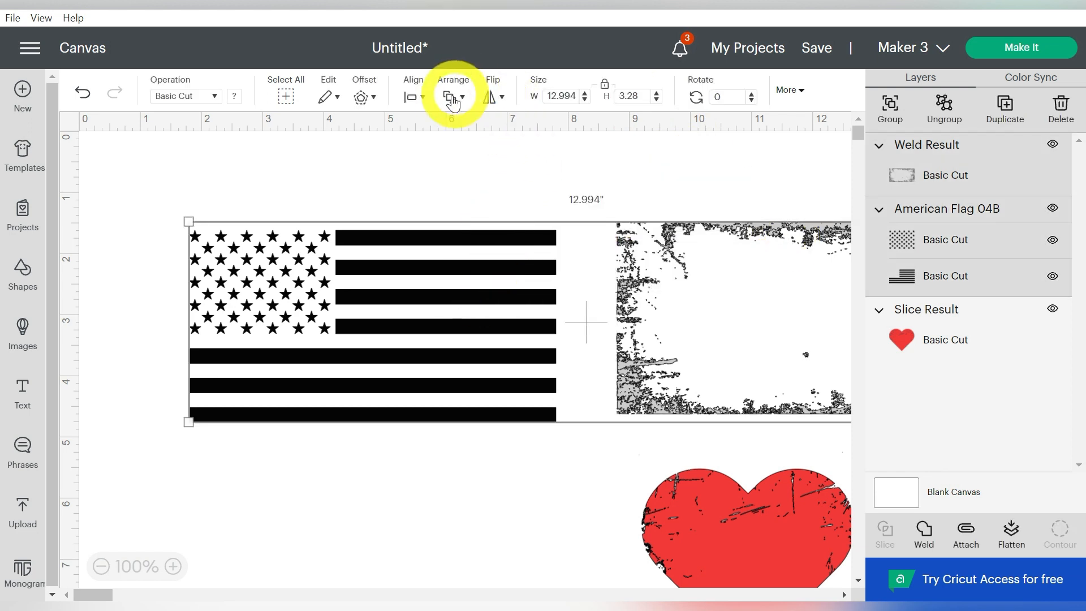
click(412, 95)
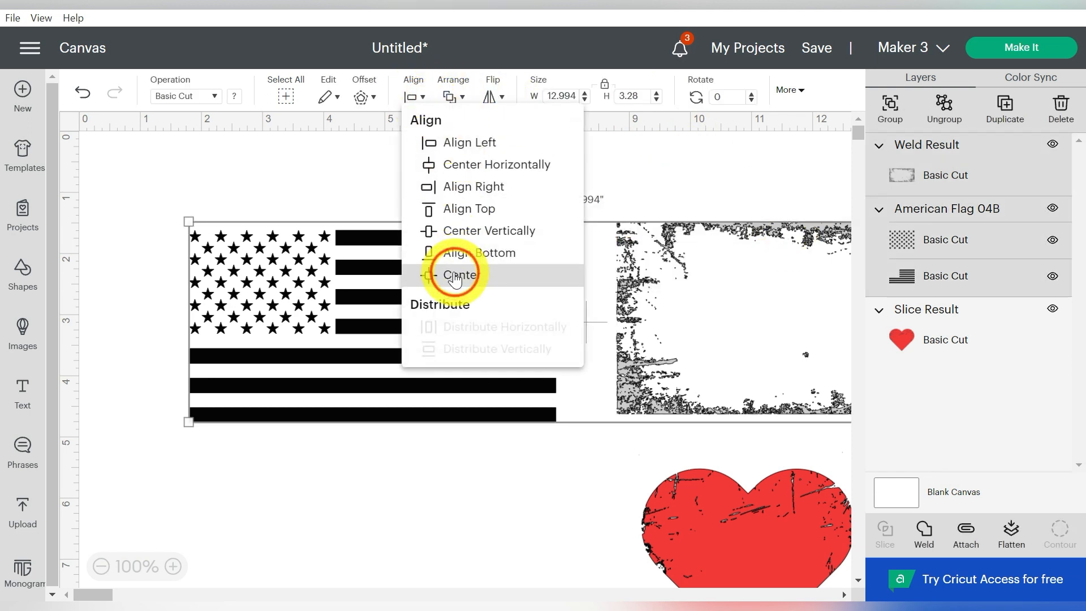
click(459, 275)
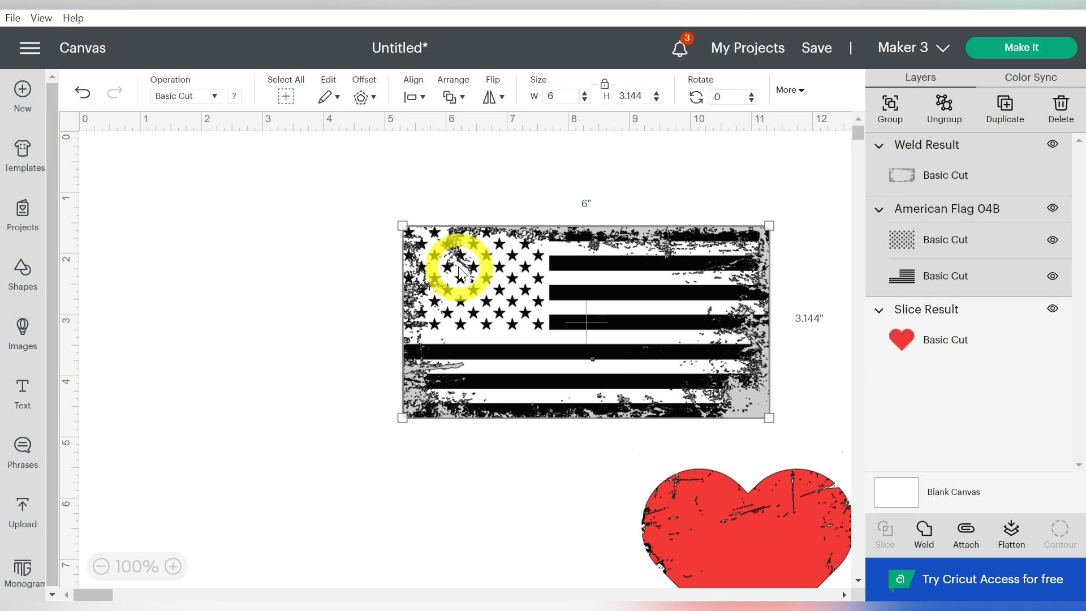
mouse_move(755, 268)
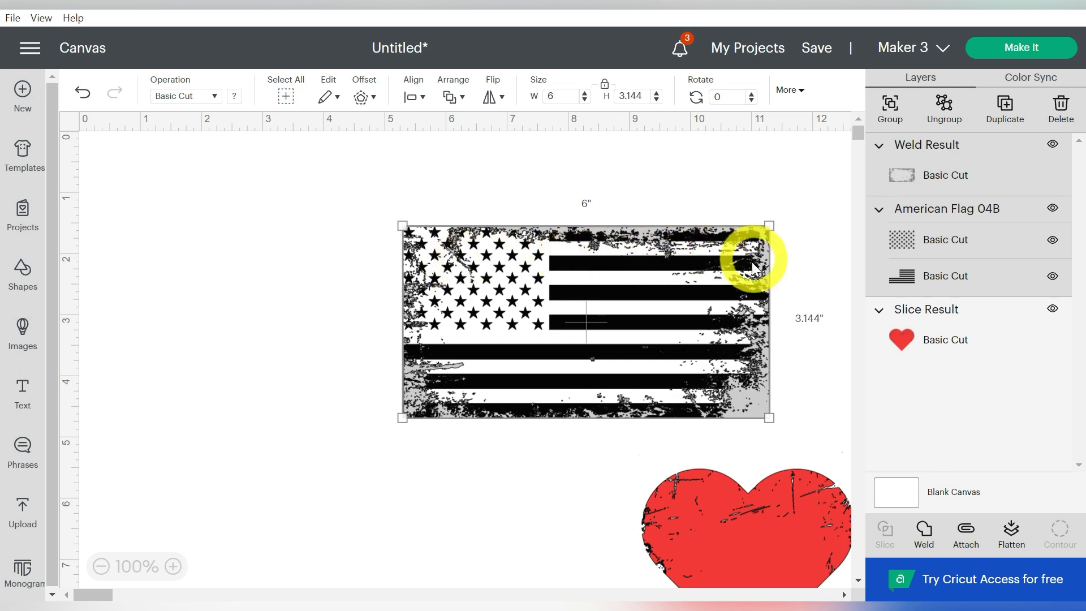
mouse_move(473, 229)
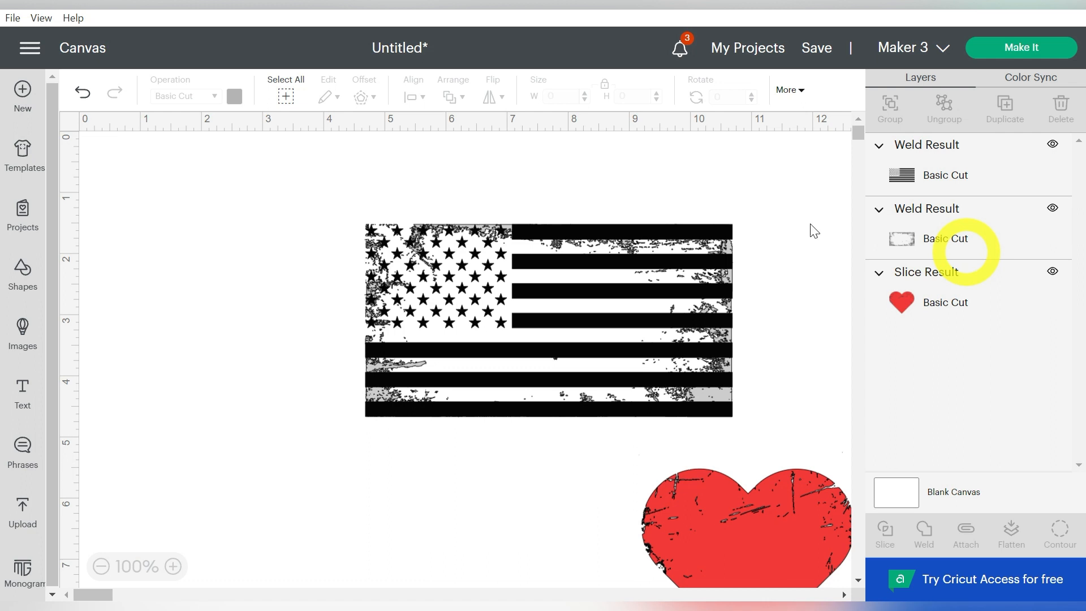
- Select the welded flag with the grunge frame and Slice to distress the flag
click(547, 319)
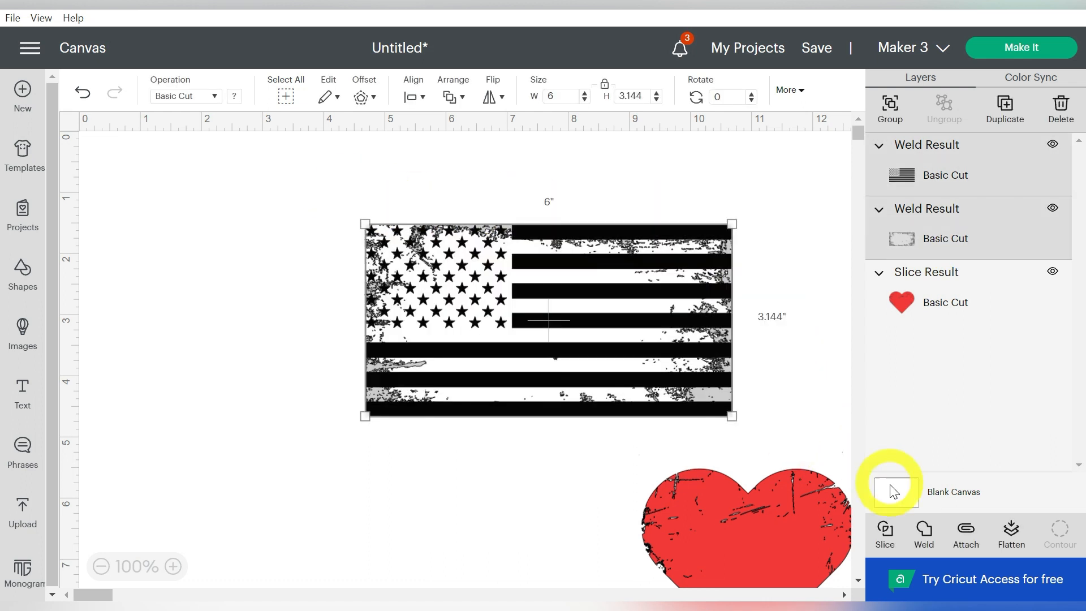
click(884, 533)
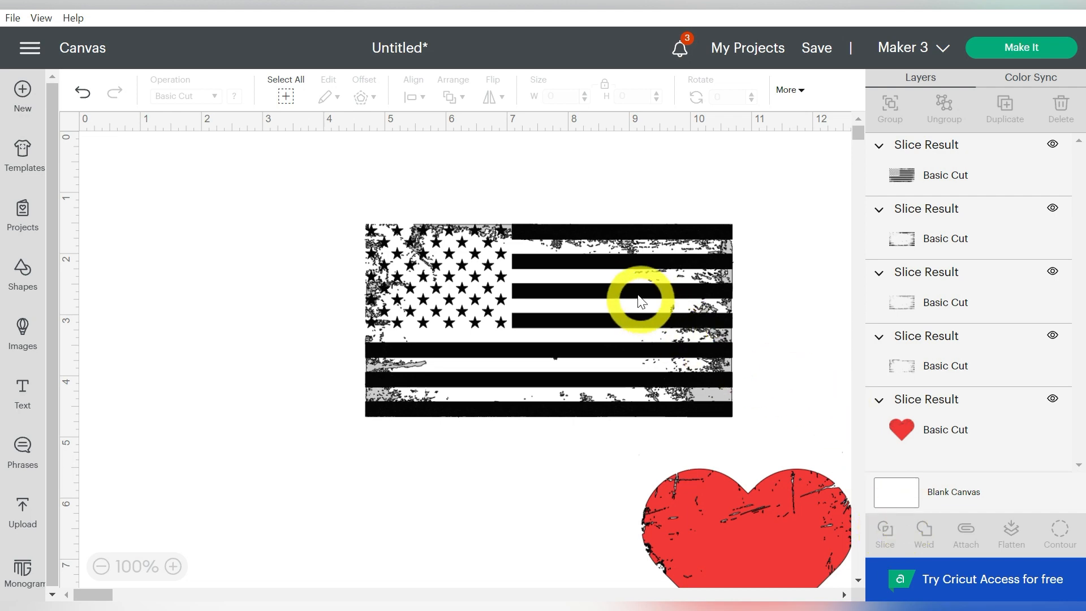
- Pull the distressed flag off the slice leftovers and place it above the red heart
drag(638, 298, 460, 398)
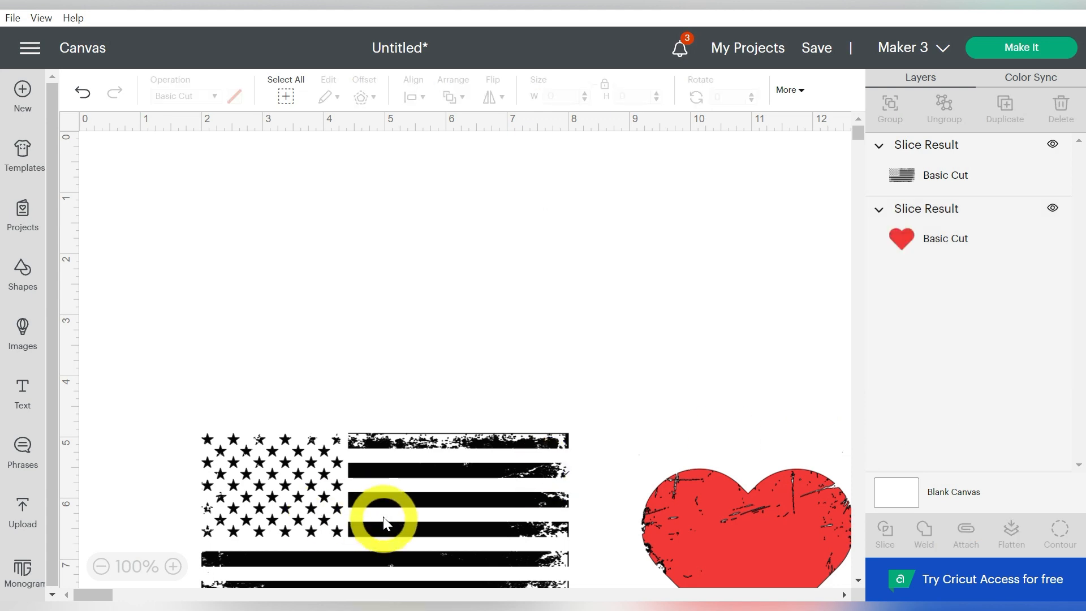
drag(384, 519, 641, 263)
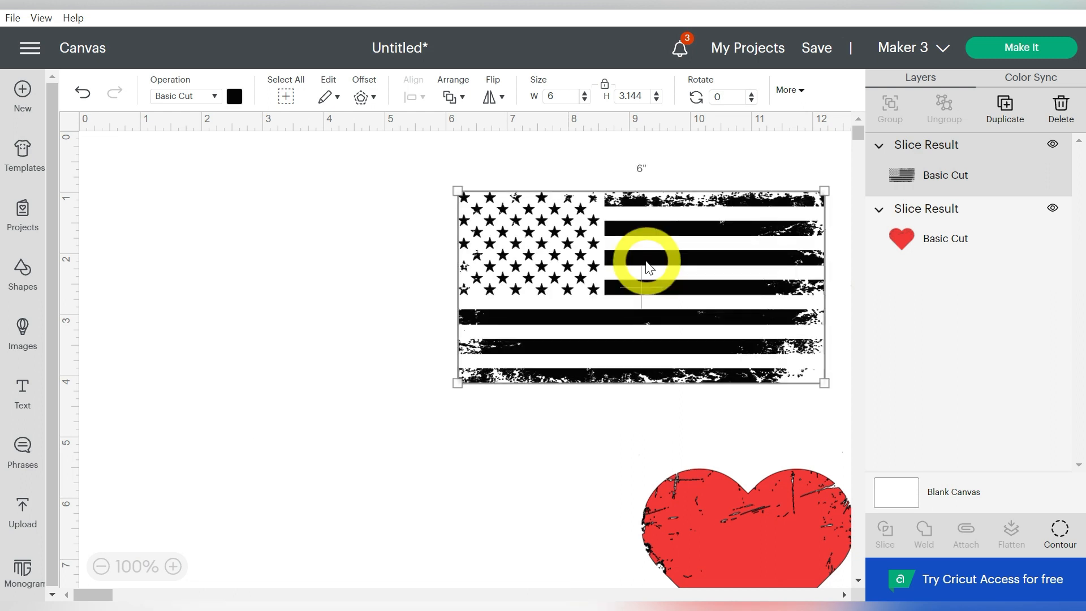
drag(647, 268, 786, 322)
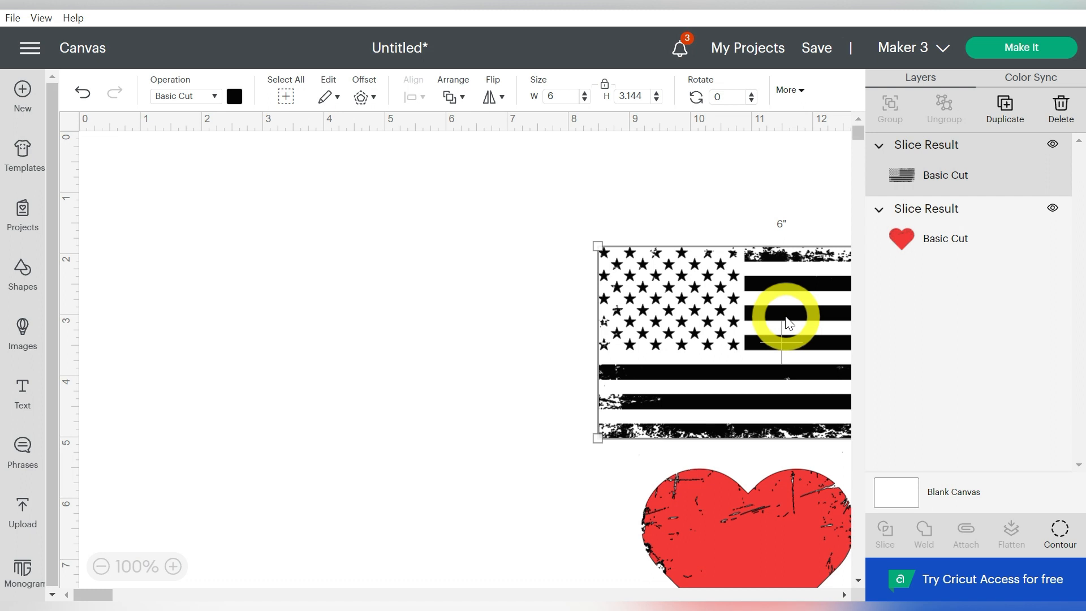
click(22, 513)
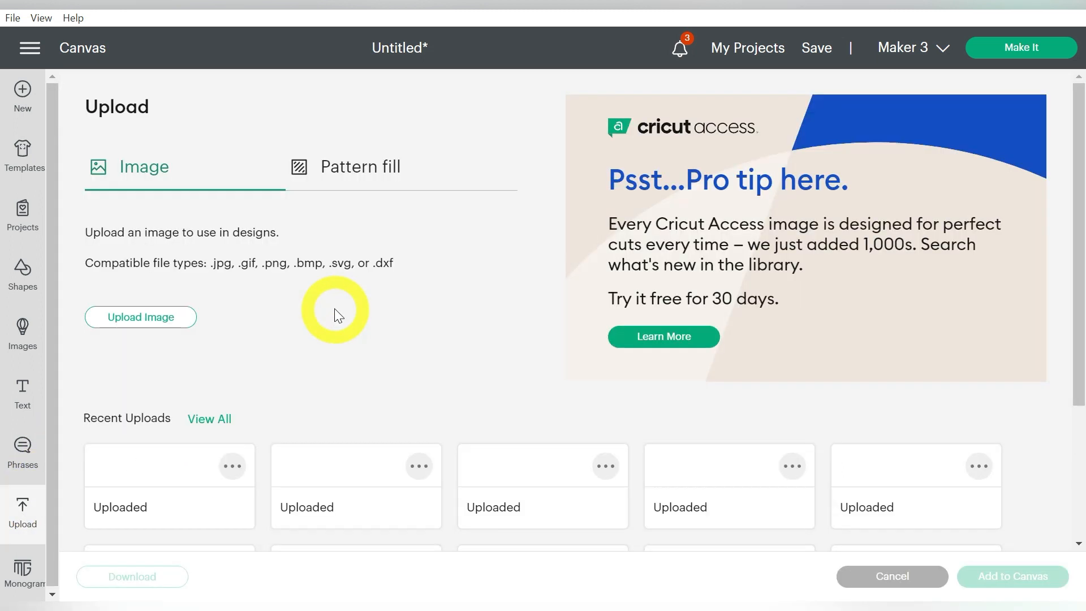
- Upload the baseball heart image from the computer and add it to the canvas
click(140, 317)
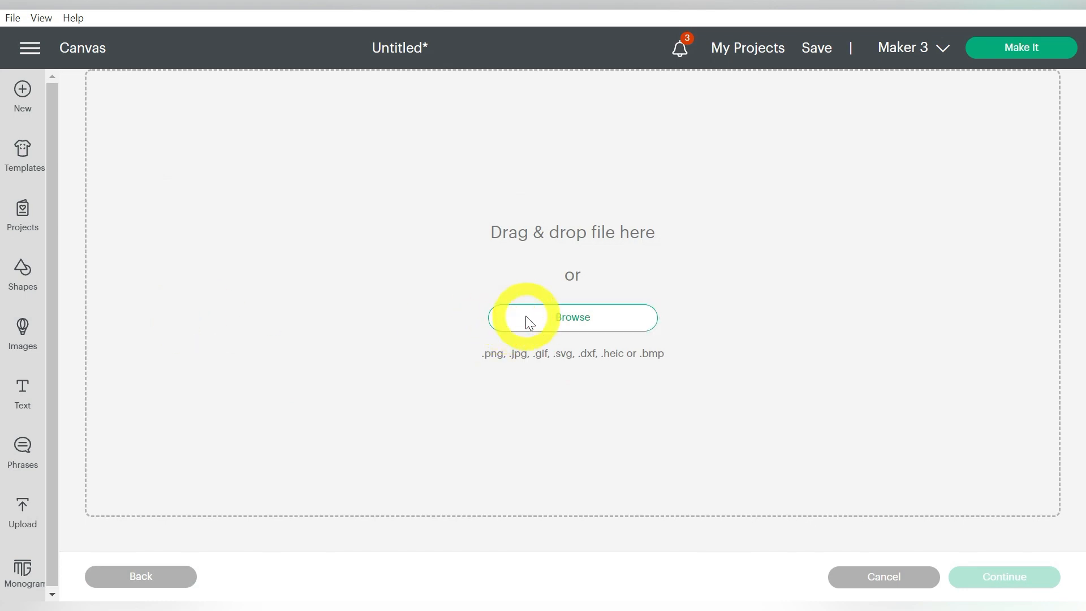
click(572, 317)
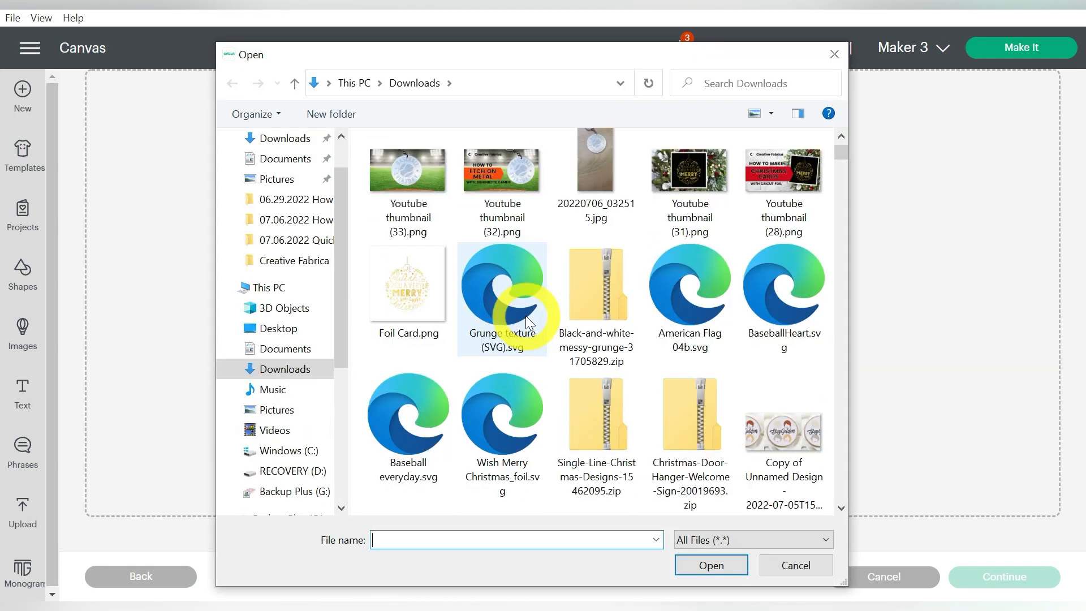
click(794, 564)
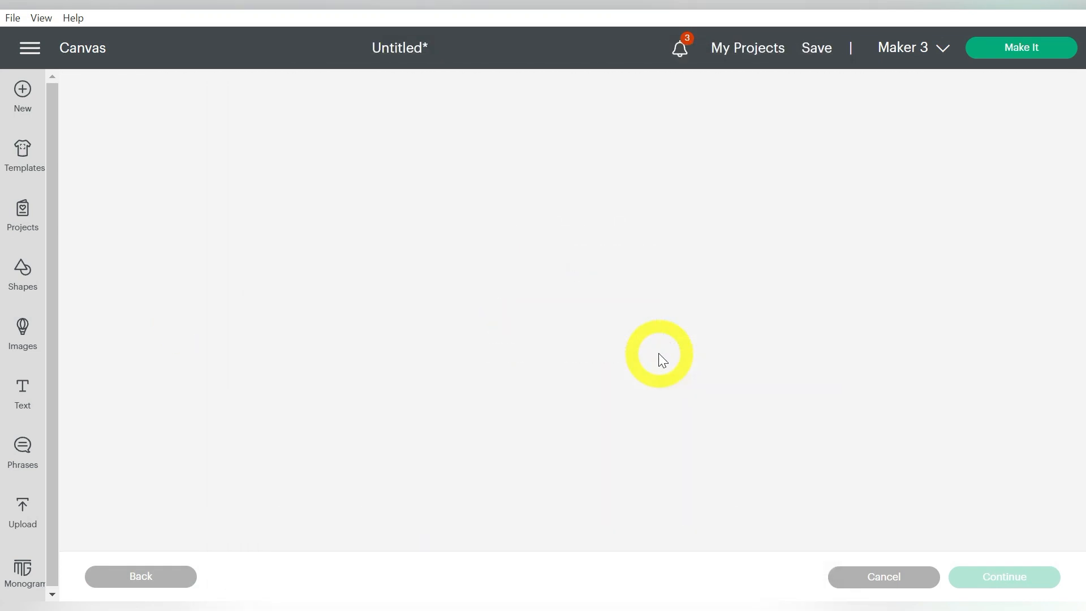
click(22, 513)
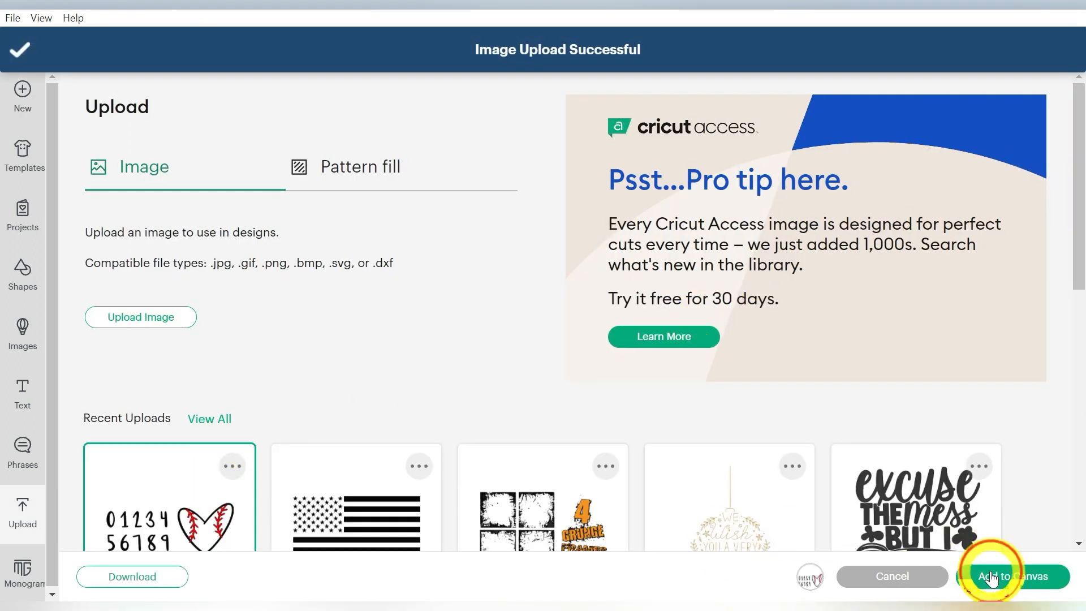
click(1014, 577)
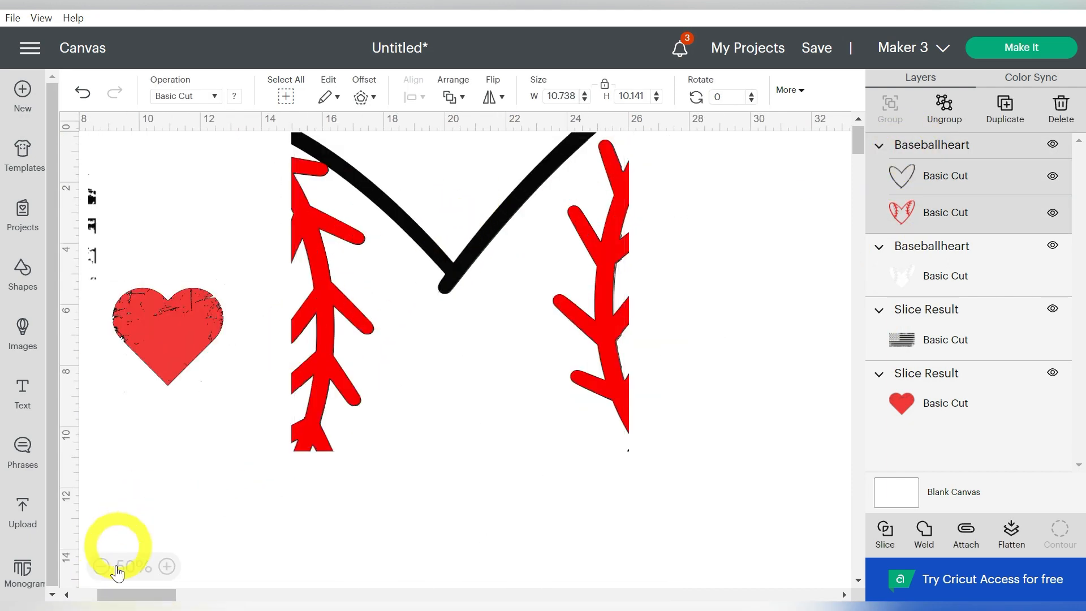
- Resize the baseball heart to 4.46 in wide and move its outline off the white fill
click(100, 567)
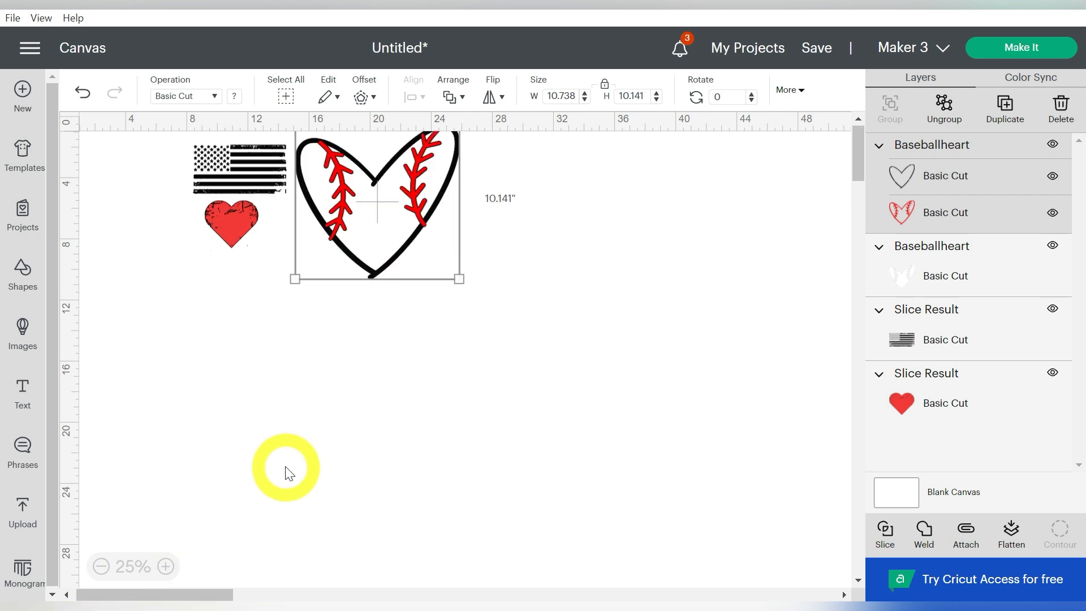
click(945, 276)
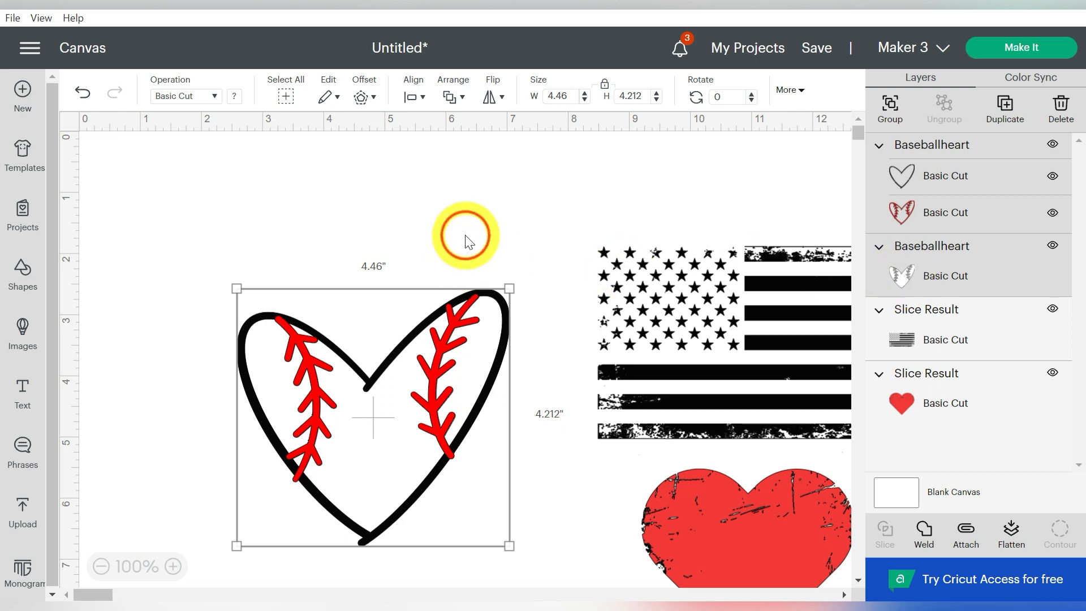
drag(472, 238, 495, 339)
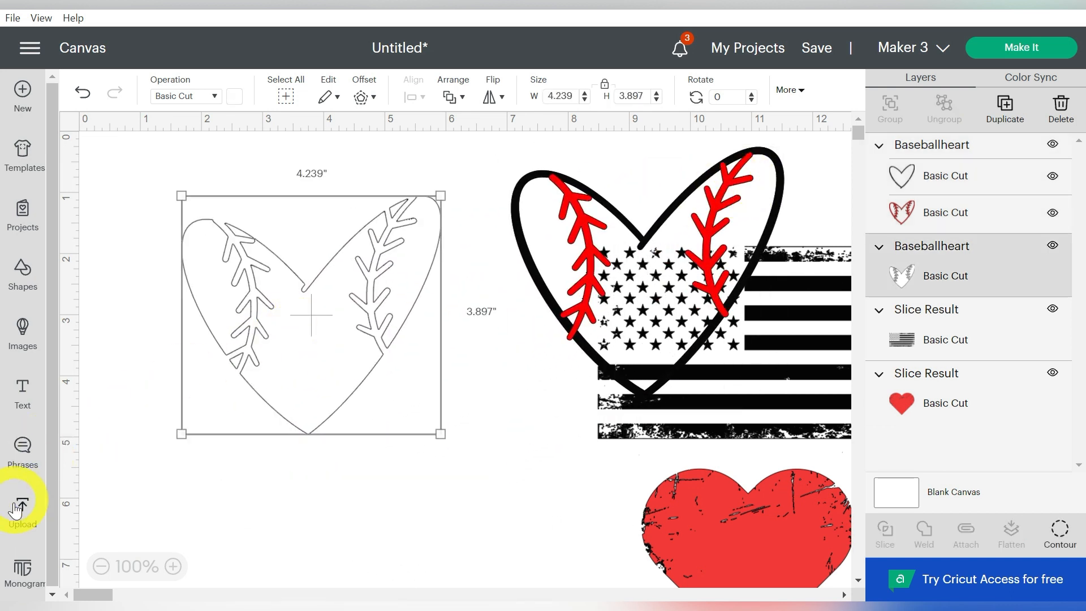
click(21, 506)
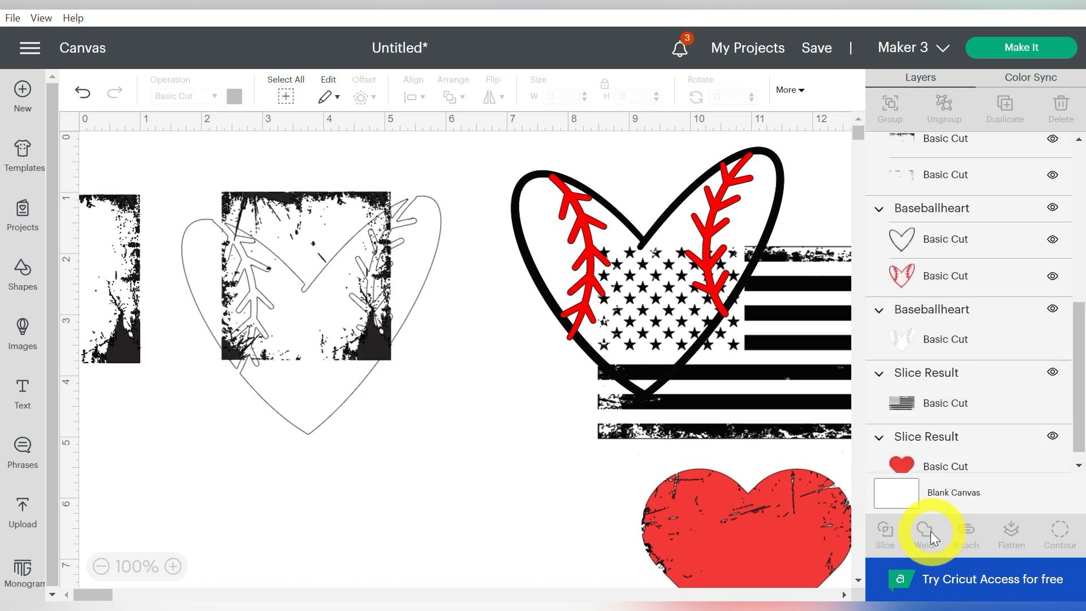
- Weld the uploaded grunge square texture into one shape and copy-paste a duplicate
click(924, 533)
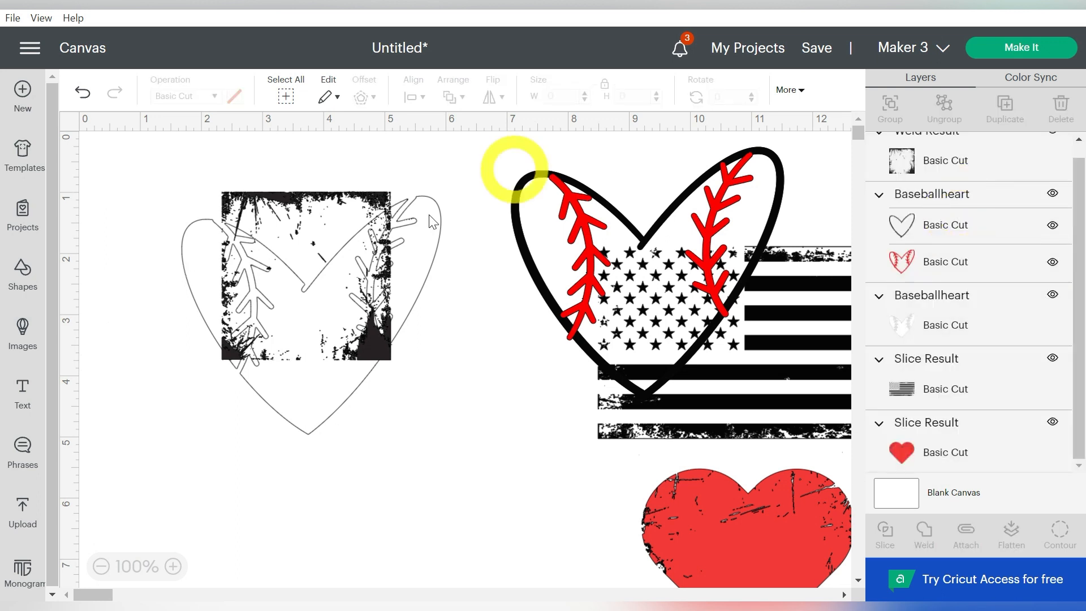
click(311, 277)
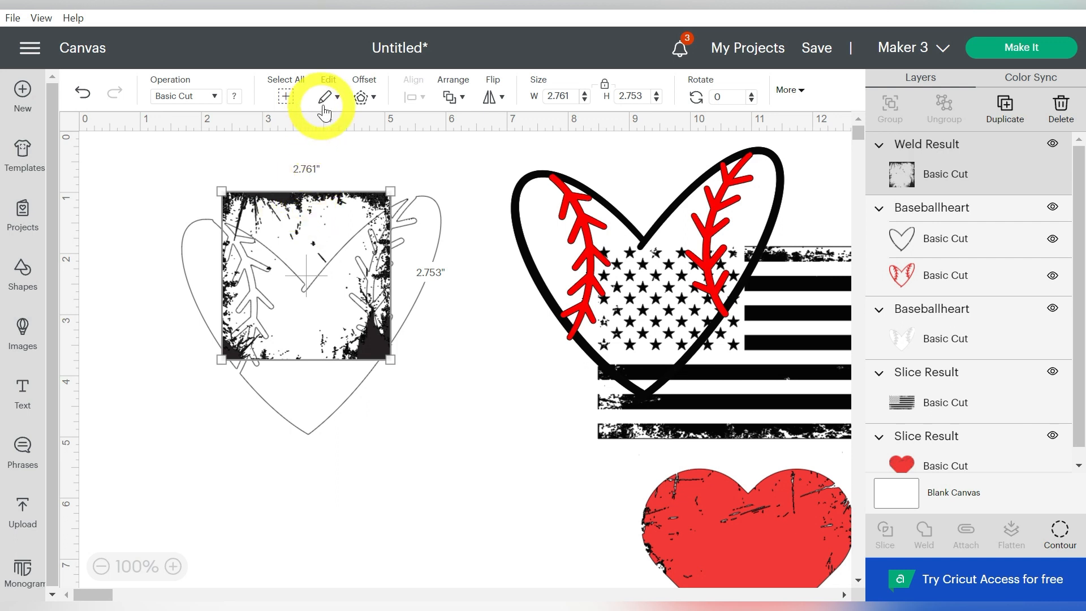
click(324, 96)
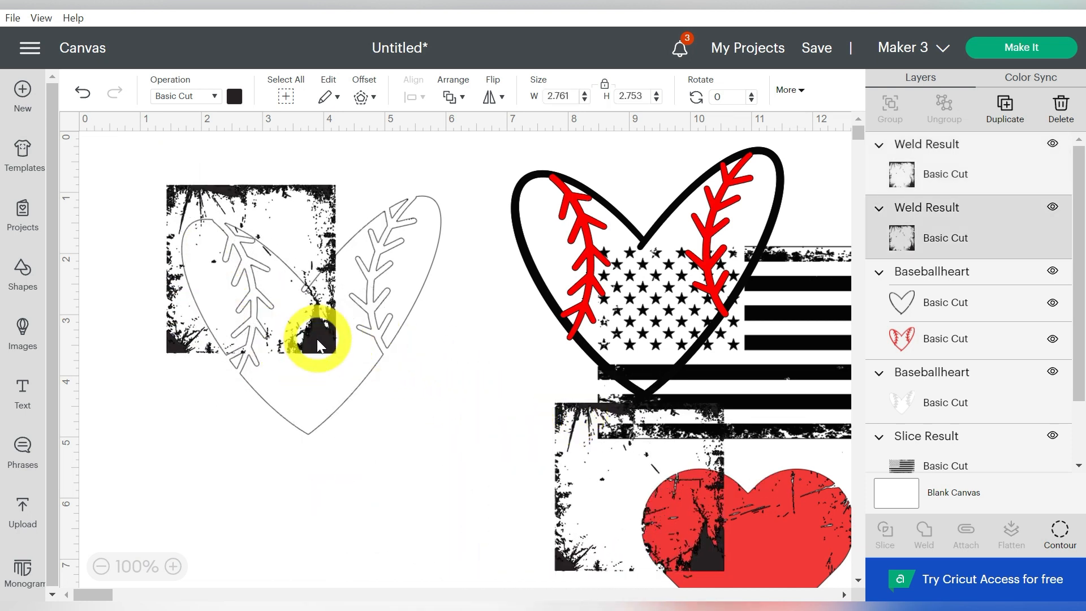
- Enlarge a grunge square over the white heart fill and Slice it out
click(318, 343)
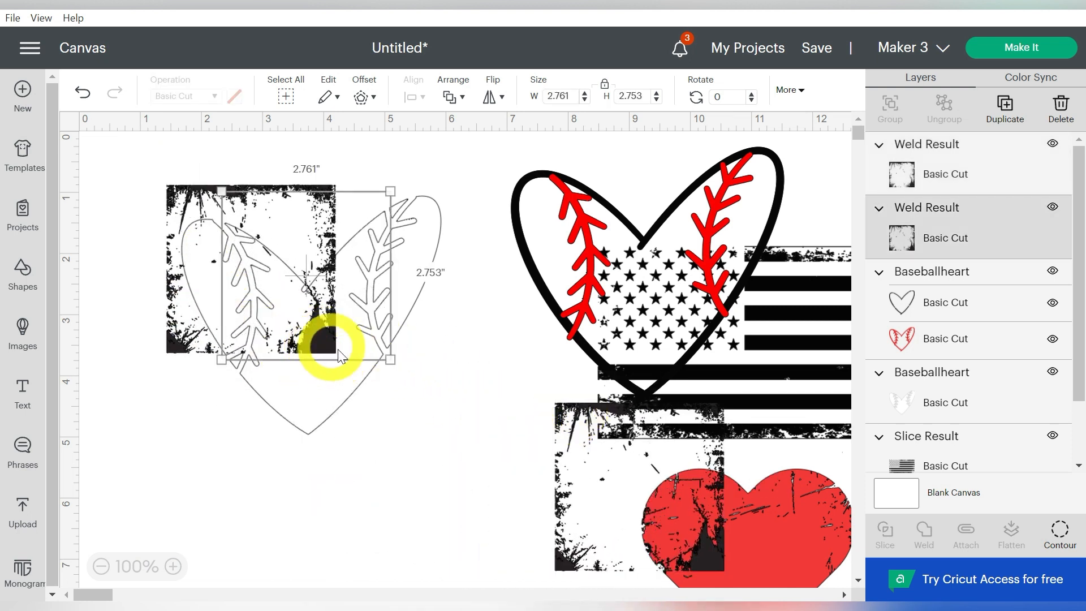
drag(390, 359, 432, 443)
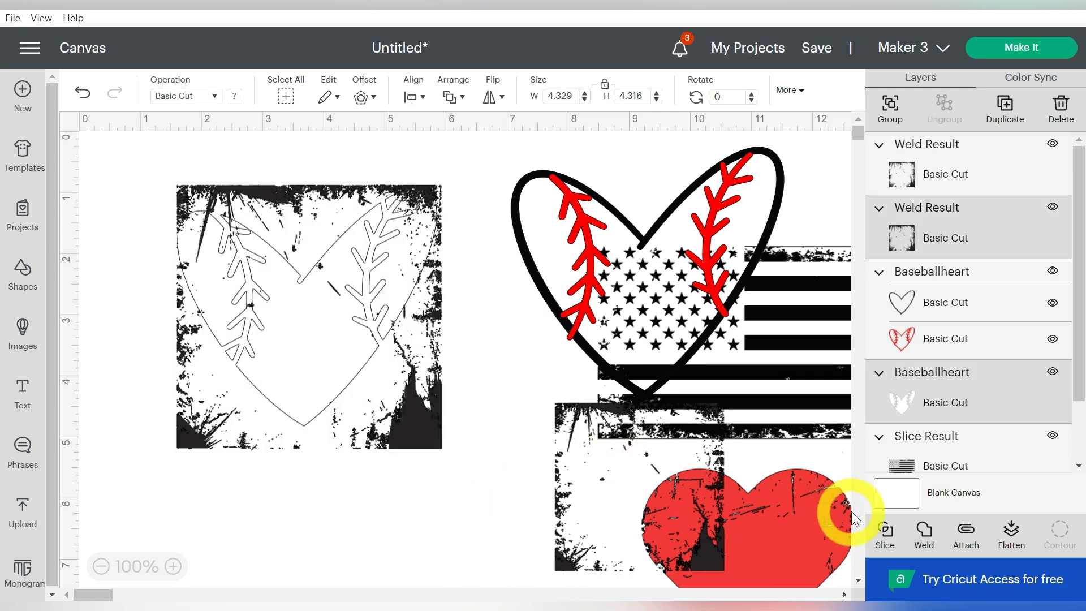
click(885, 534)
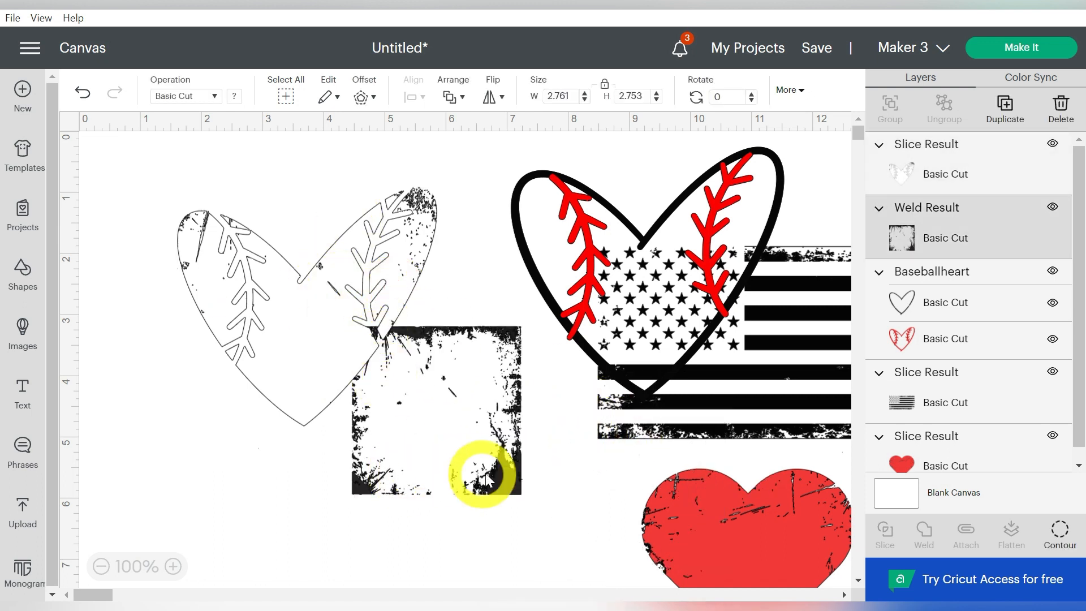
- Rotate the remaining grunge square to a diagonal, entering 180 as the rotation value
click(436, 416)
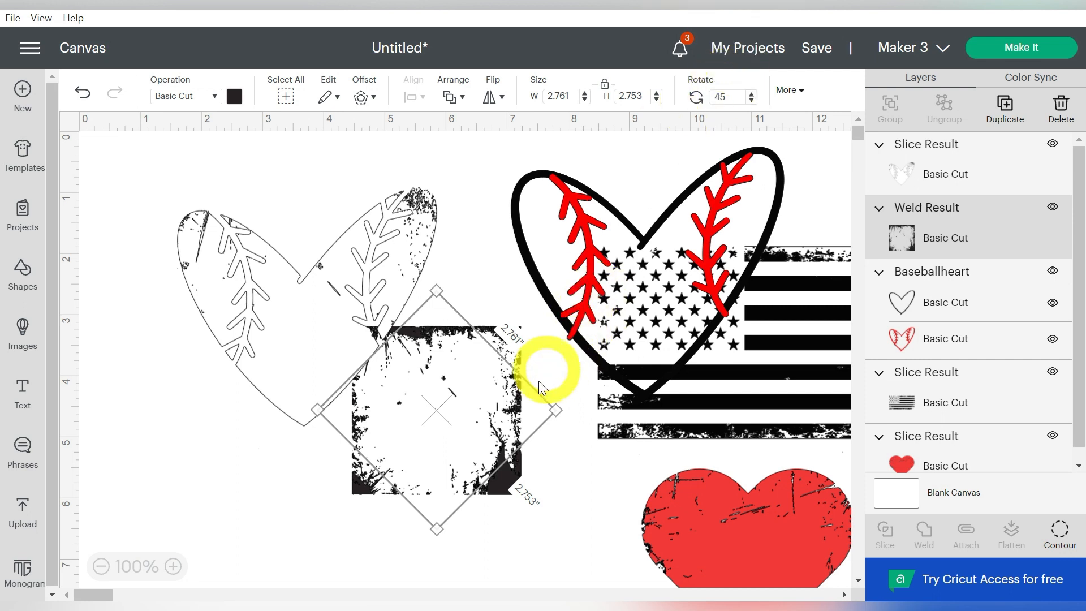
drag(540, 384, 343, 367)
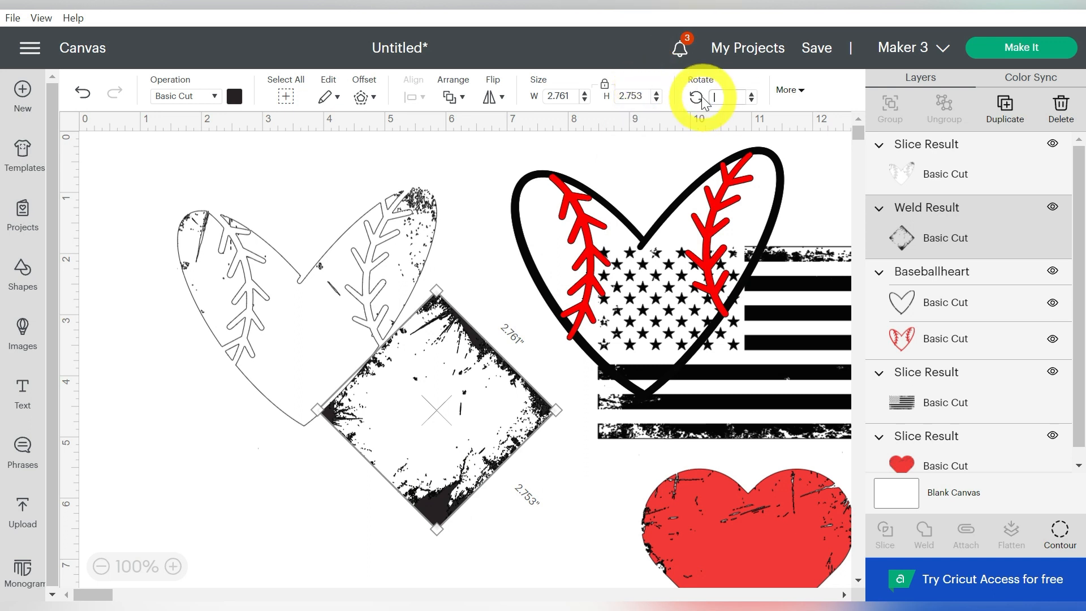
text(180)
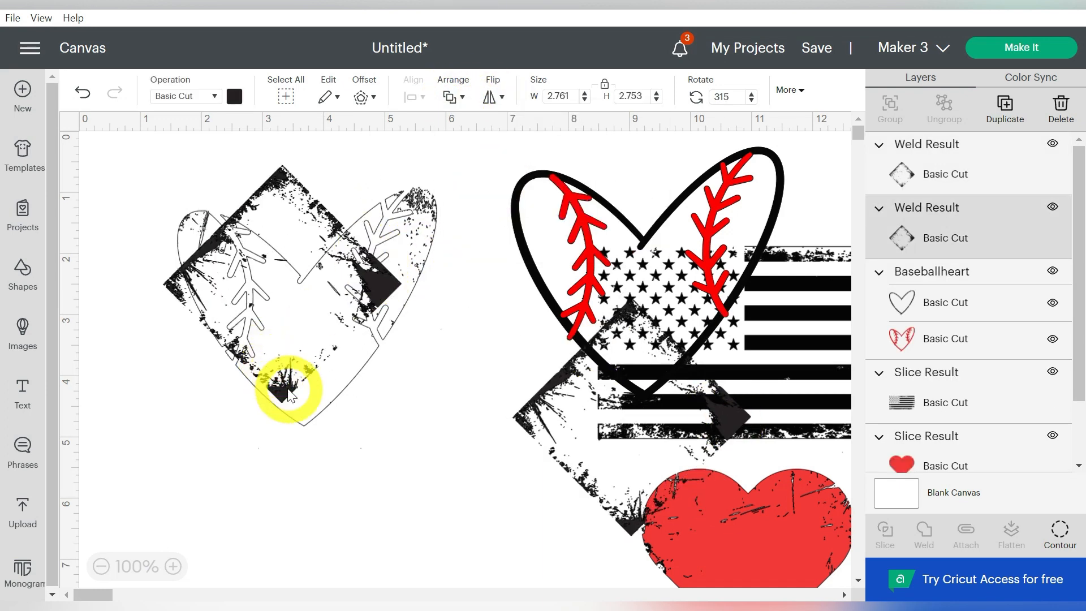
- Slice the diagonal grunge square out of the white heart for a second distressing
click(278, 388)
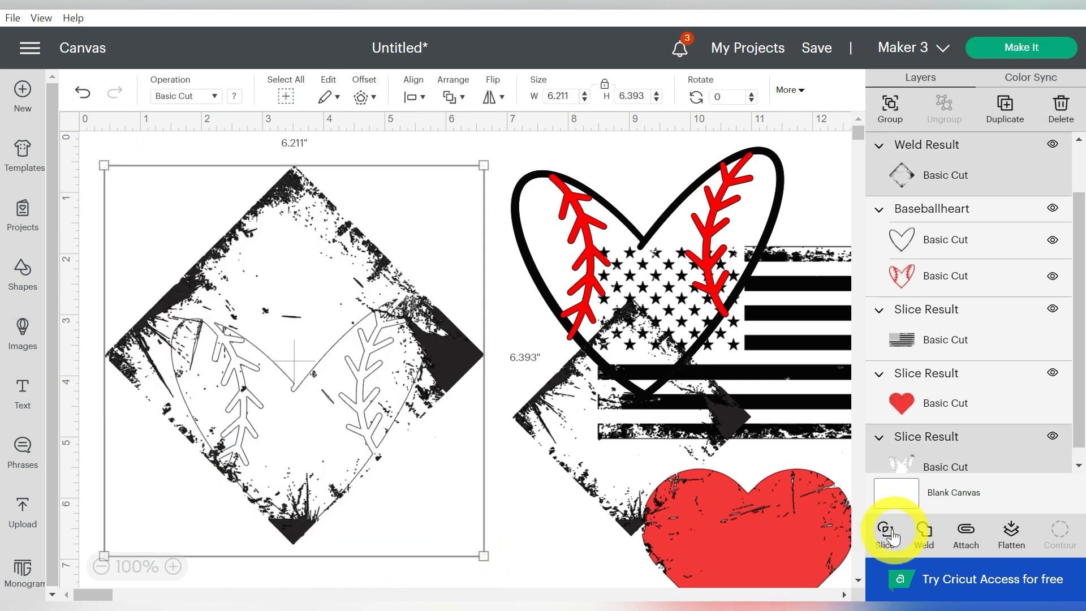
click(884, 533)
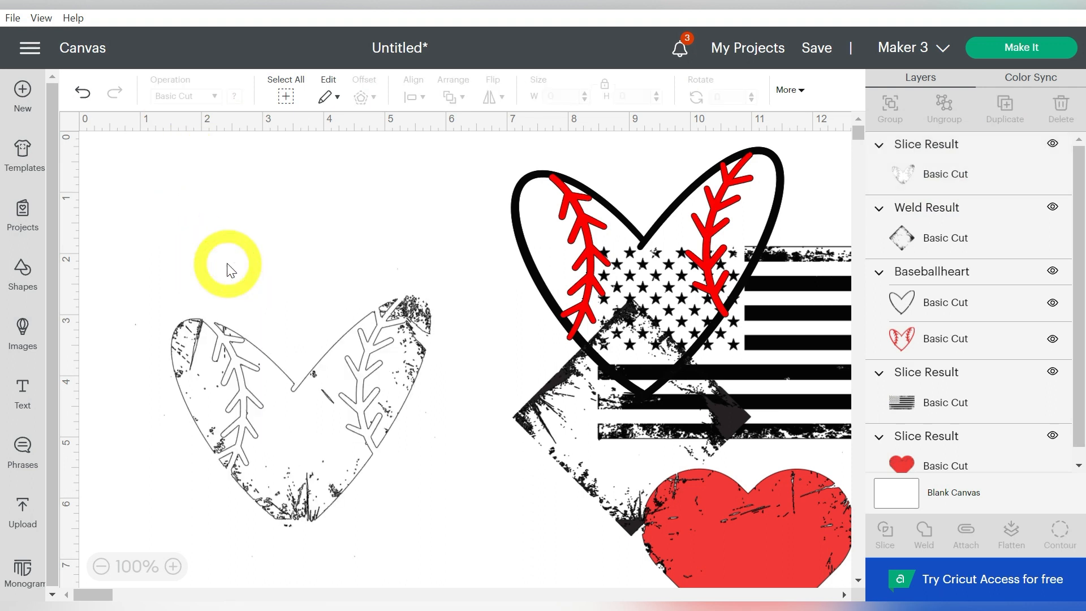
- Set the distressed fill and outline heart to Print Then Cut, then lay the outline over the fill
click(237, 95)
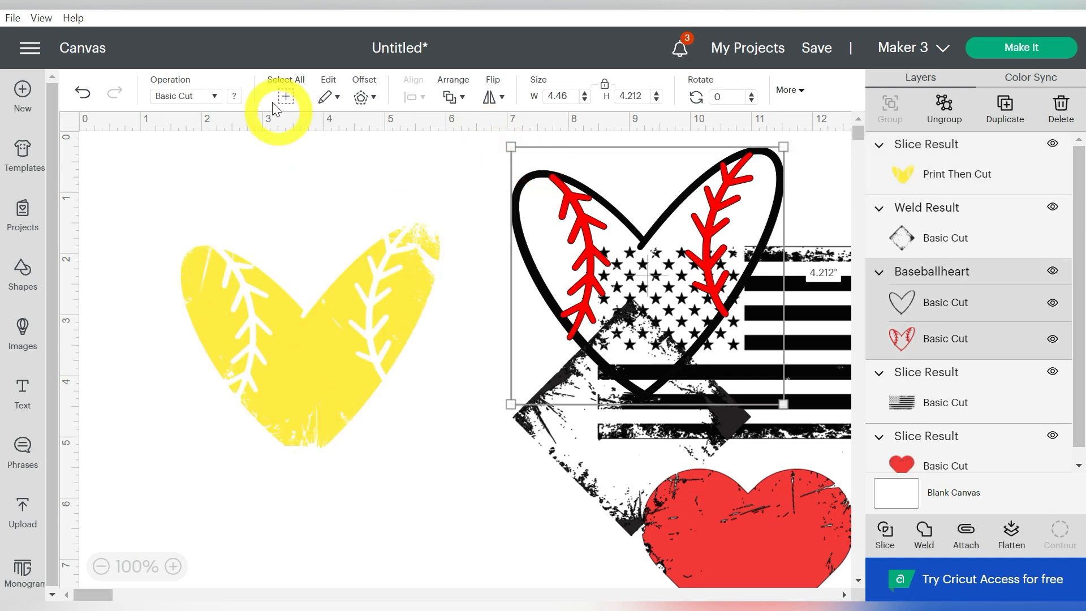
click(183, 96)
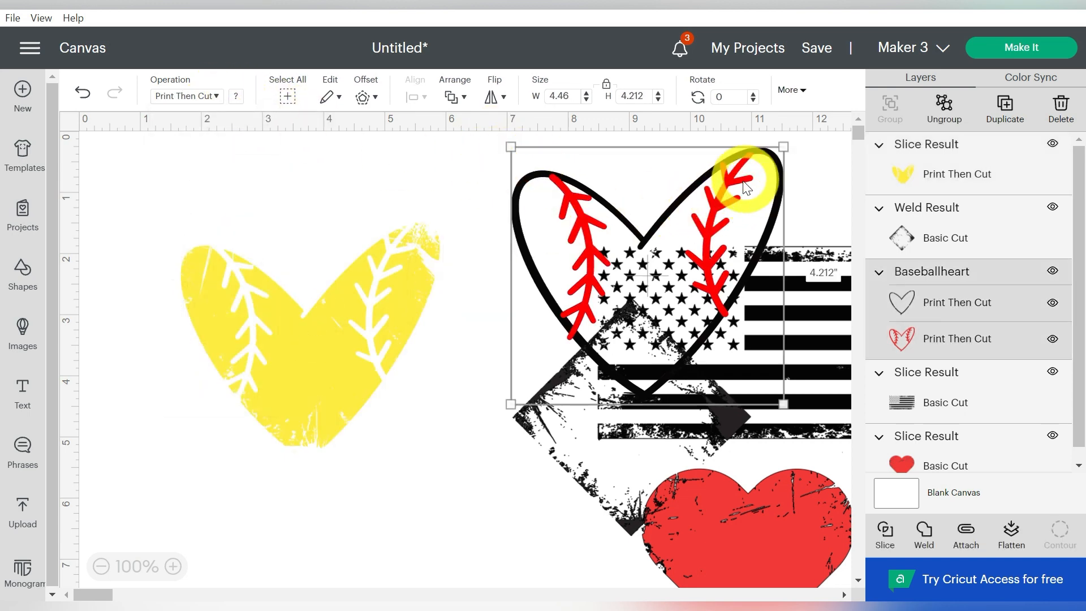
drag(644, 273, 326, 336)
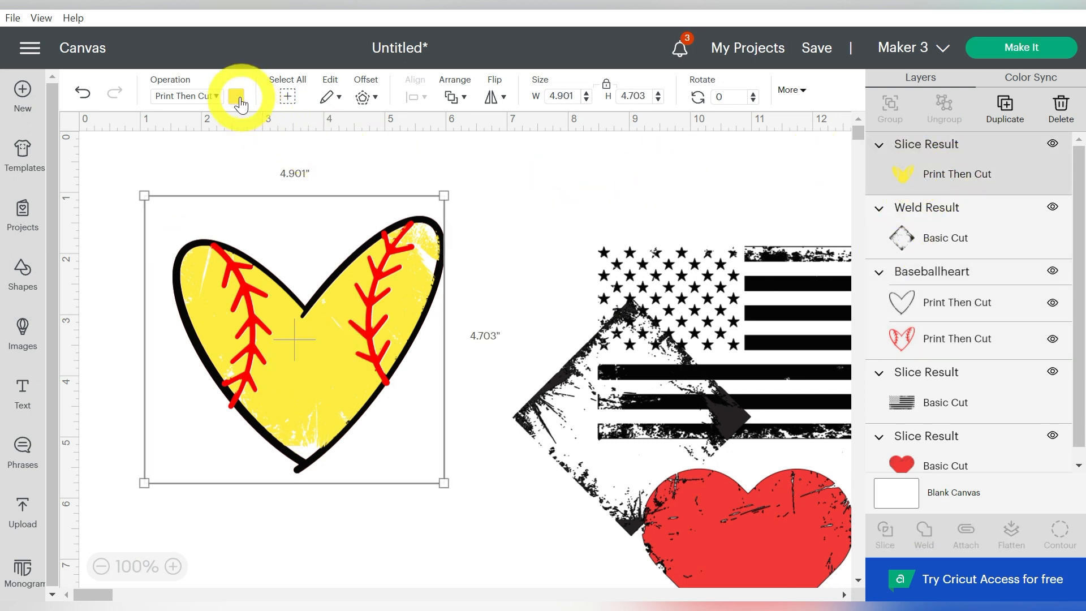
- Make the heart fill white, move the flag and red heart beside it, and turn the canvas blue
click(238, 96)
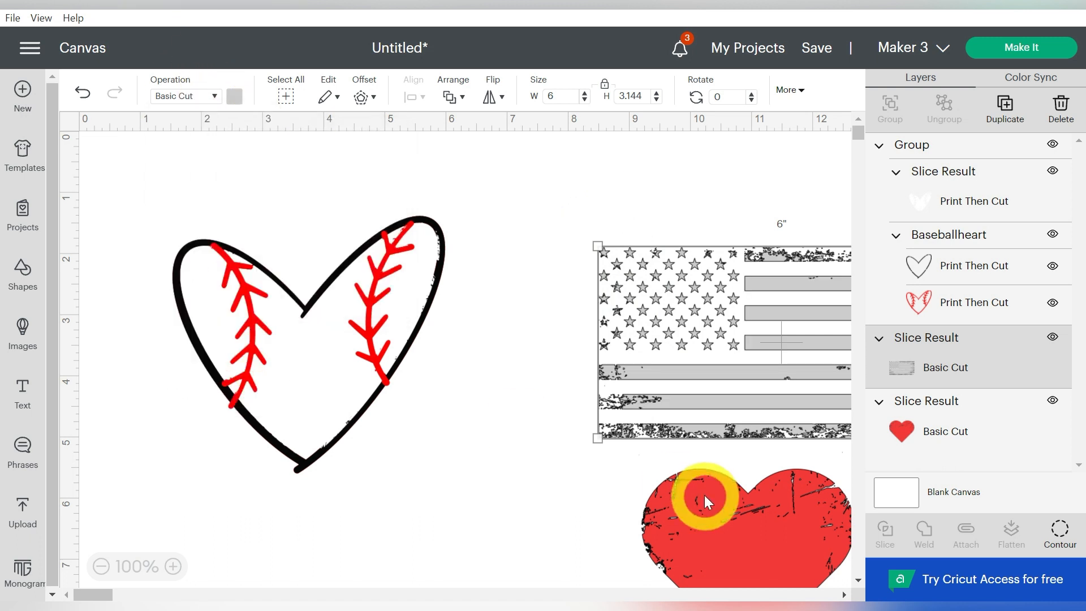
drag(707, 502, 682, 514)
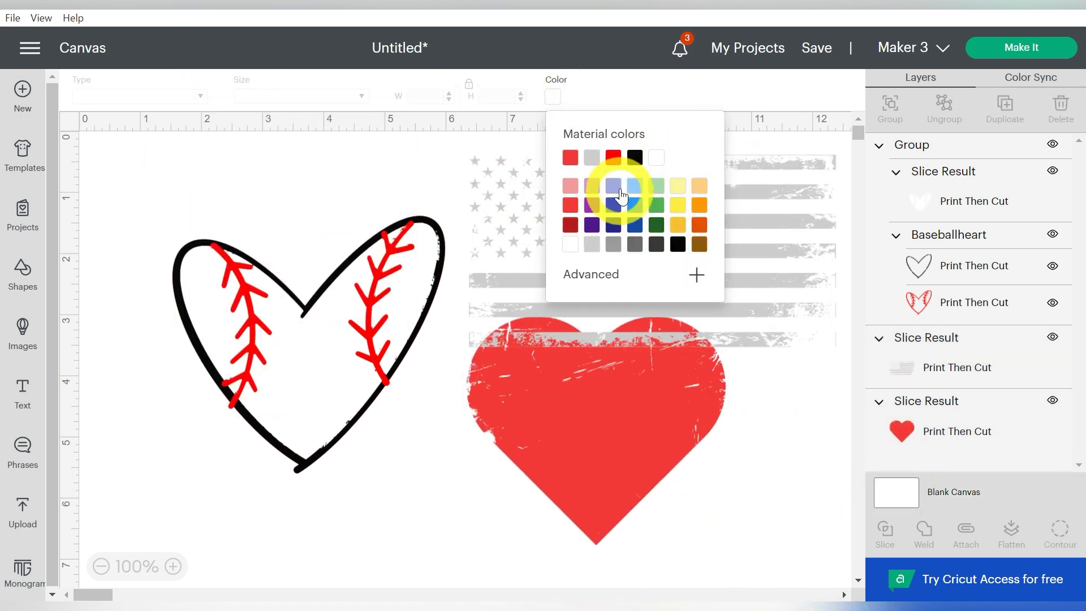
click(612, 185)
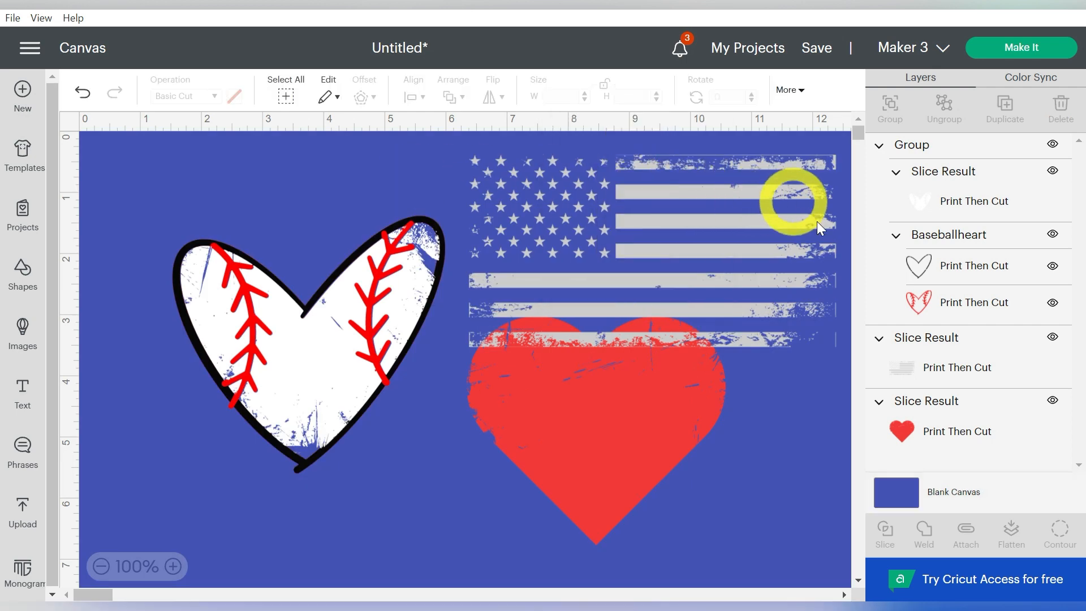